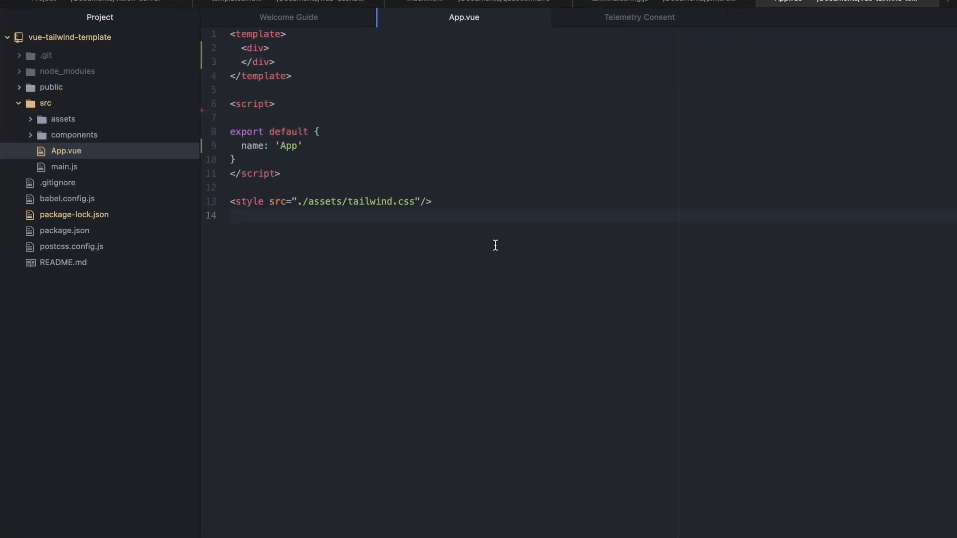
- Place the caret on the empty last line of App.vue
left_click(231, 215)
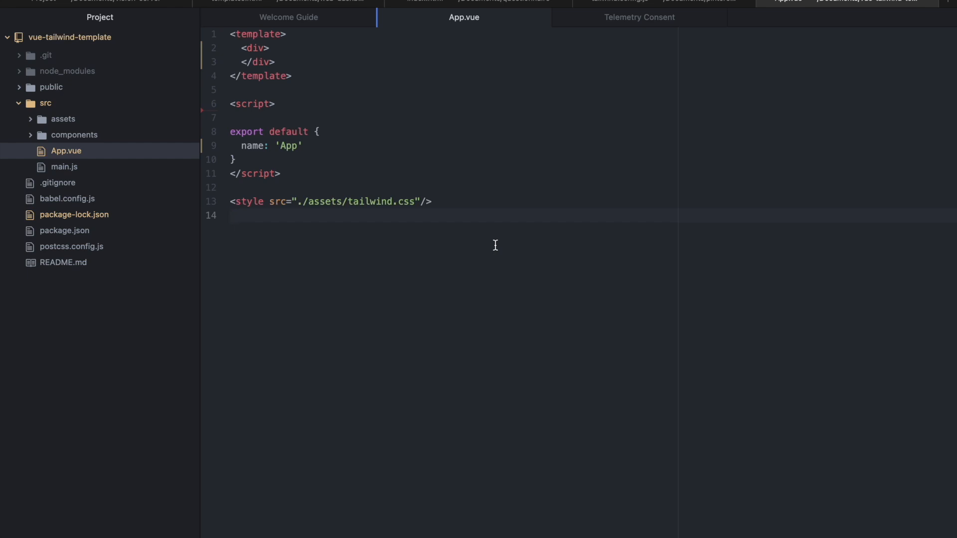
left_click(231, 215)
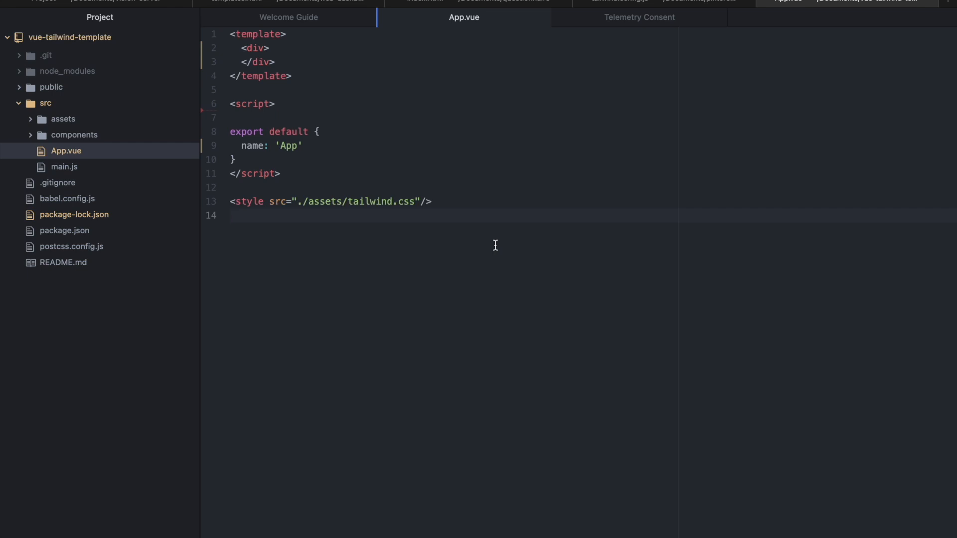
left_click(231, 215)
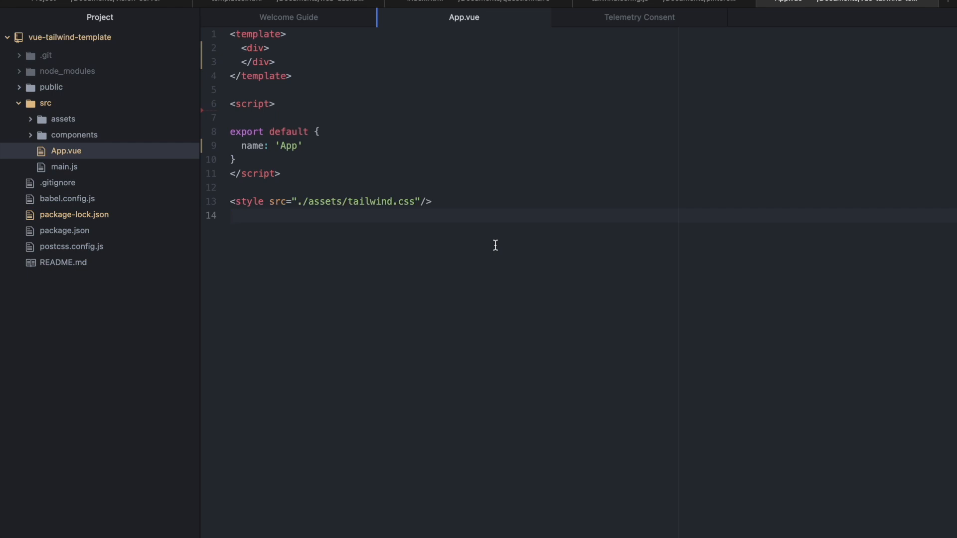
left_click(233, 215)
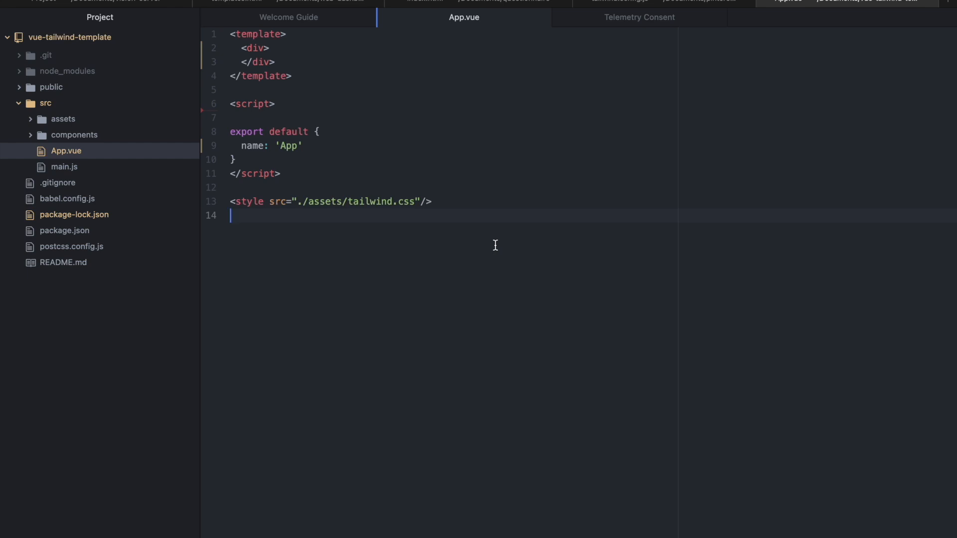
mouse_move(84, 292)
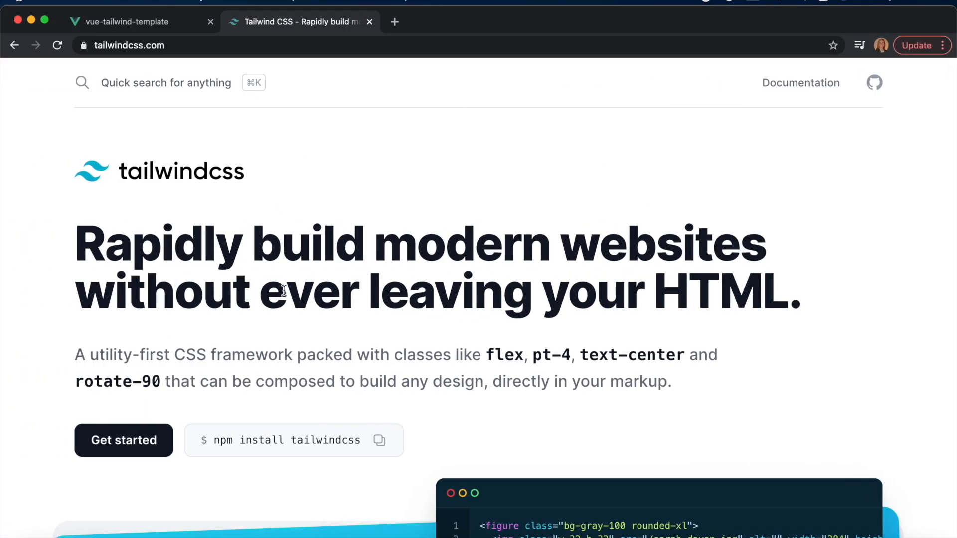
- Bring up the Tailwind Vue 3 and Vite installation guide at its tailwind.config.js example
left_click(800, 83)
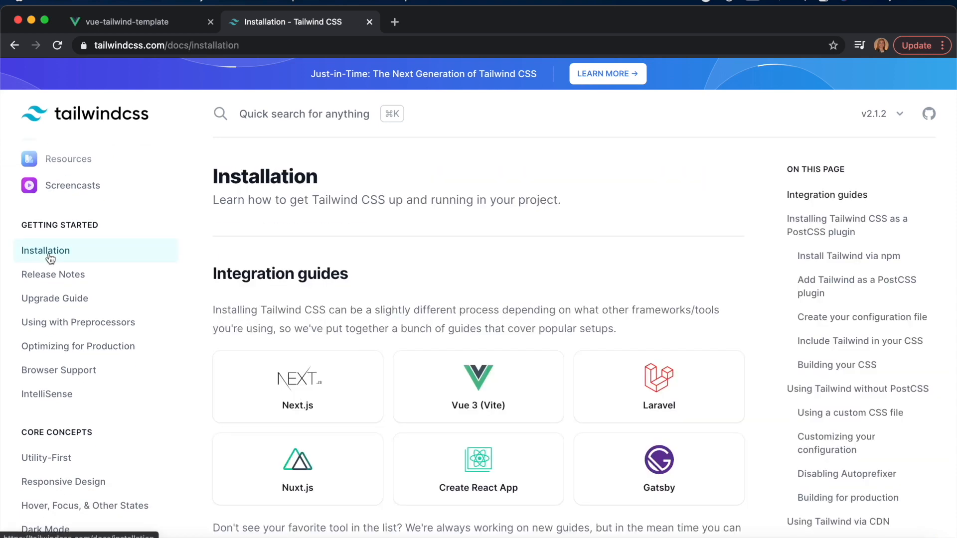
left_click(477, 387)
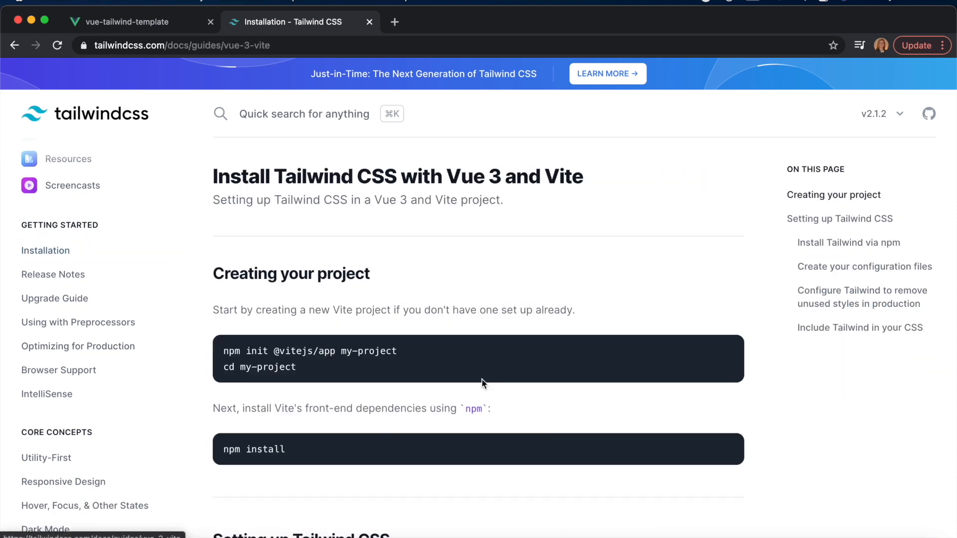
scroll("down", 3)
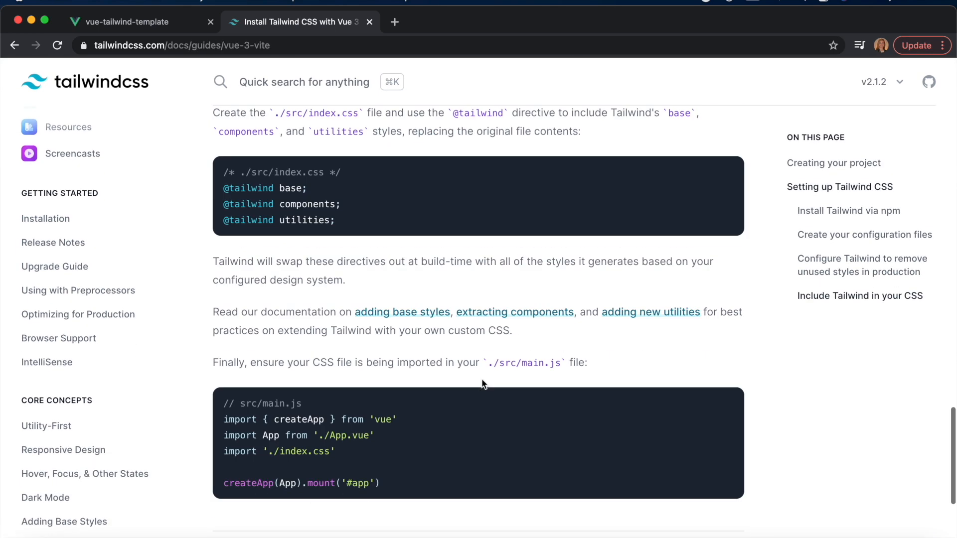
scroll("up", 3)
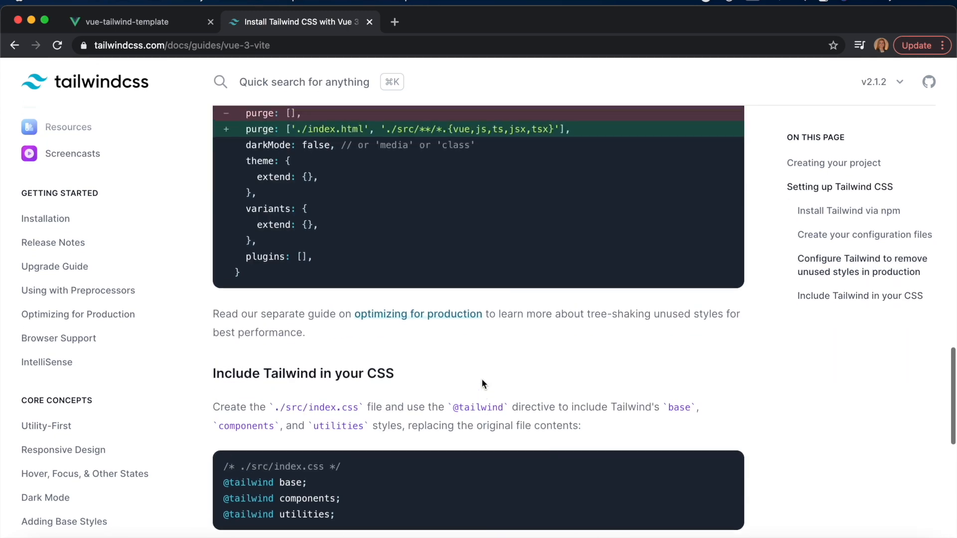
scroll("up", 3)
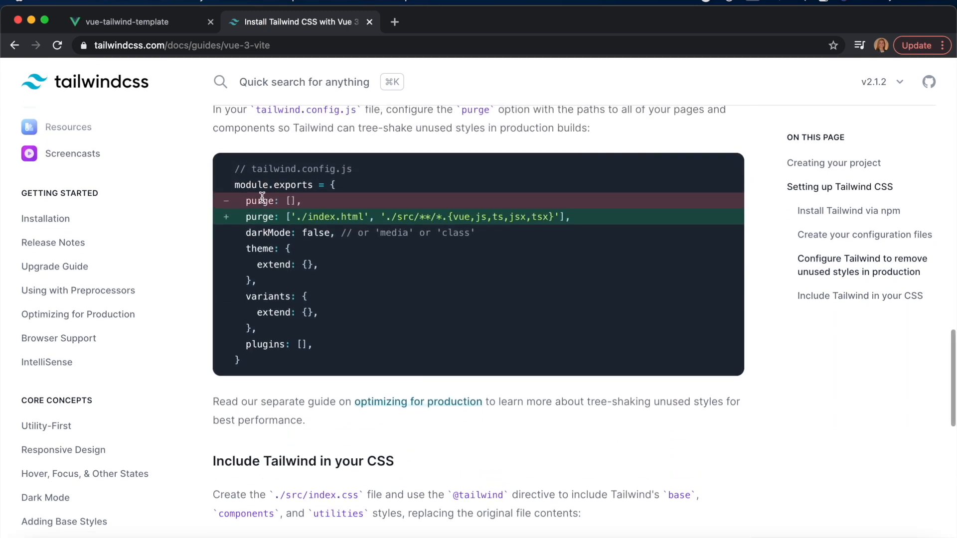
scroll("up", 3)
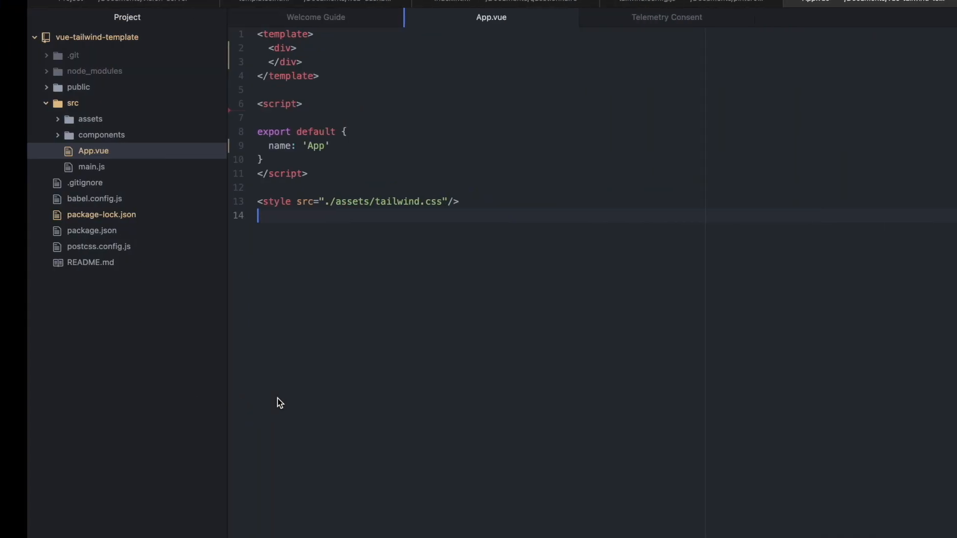
- Create a new file named tailwind.config.js in the project root
right_click(97, 37)
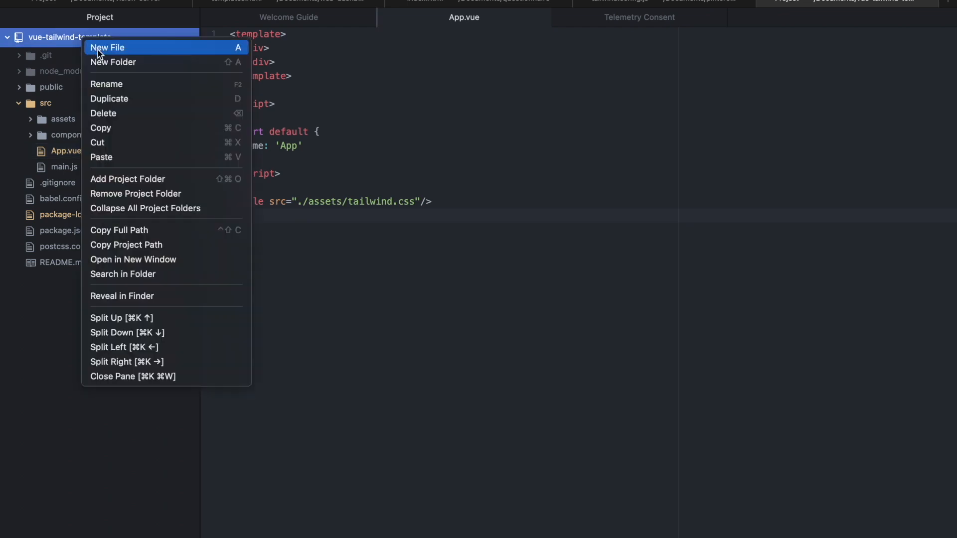
left_click(108, 48)
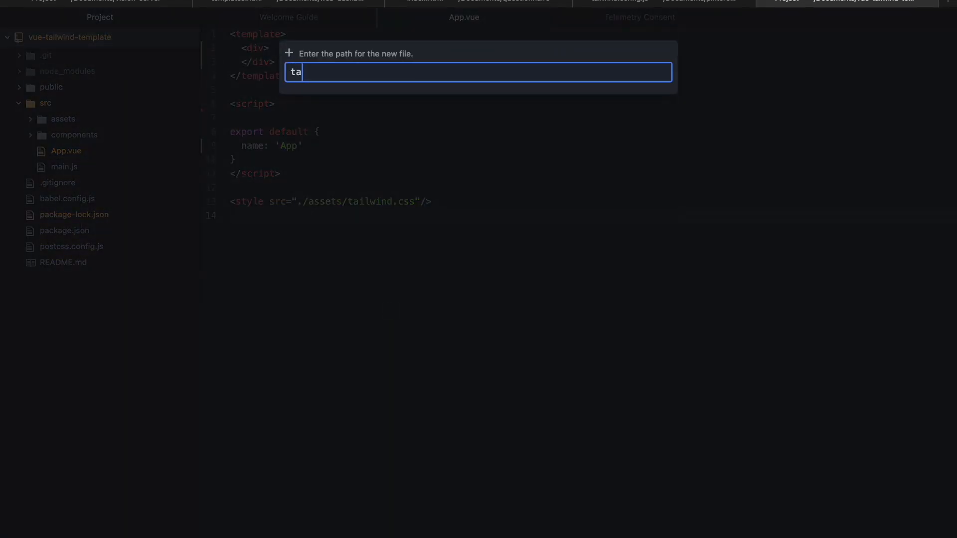
type("ilwind.conf")
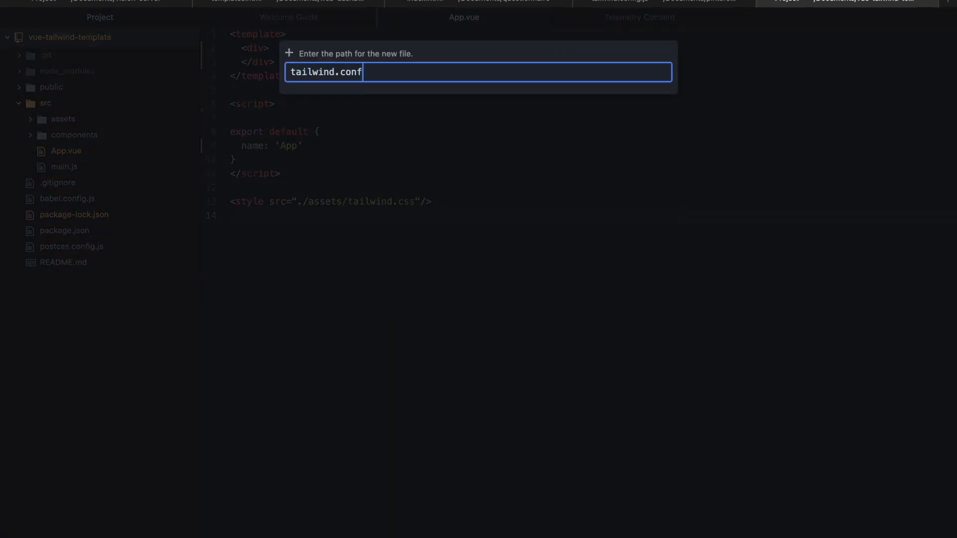
type("ig.js")
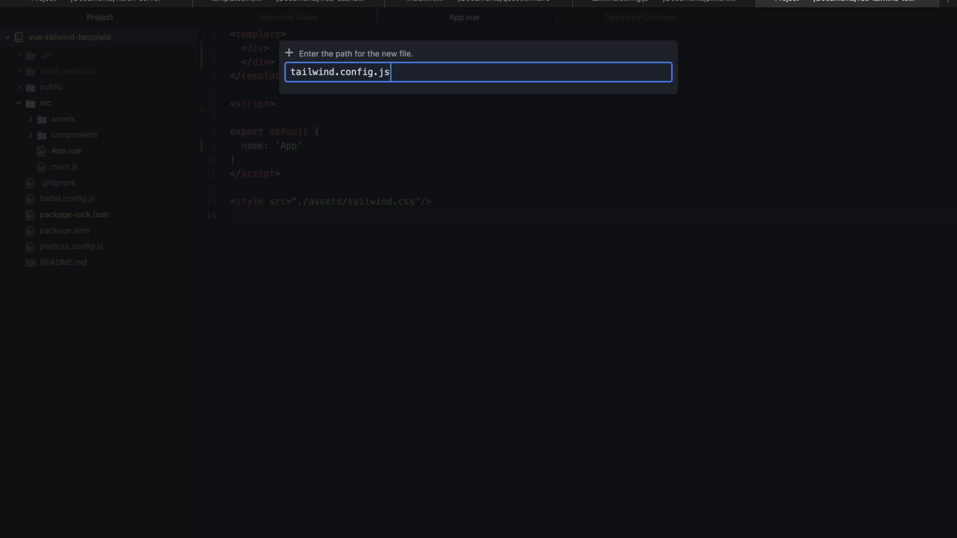
key("Return")
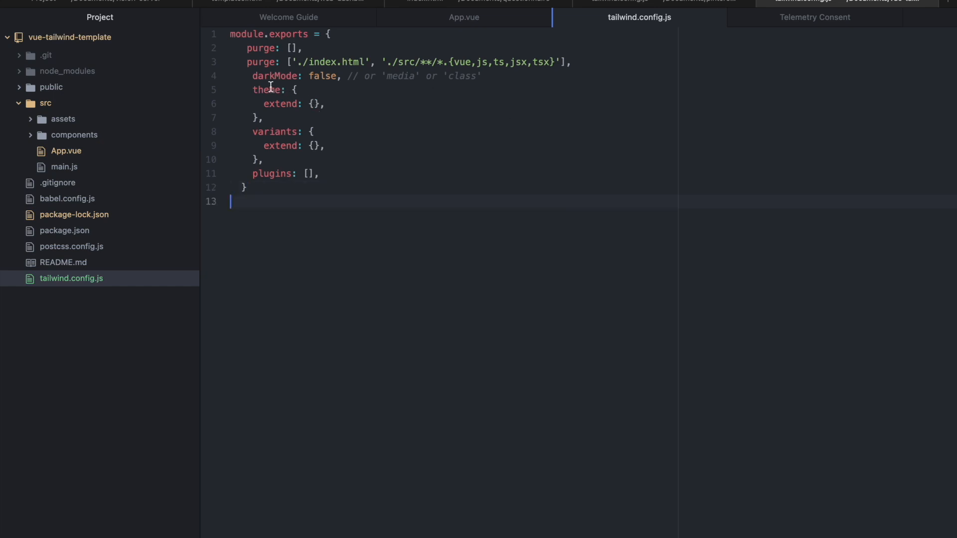
- Add a colors object under theme.extend with a 'primary' entry starting at '#'
left_click(314, 103)
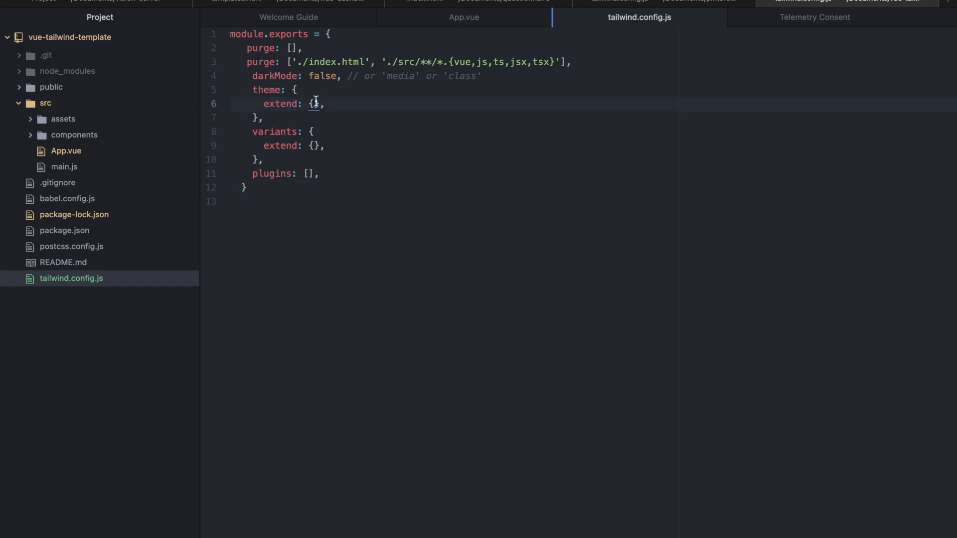
key("Enter")
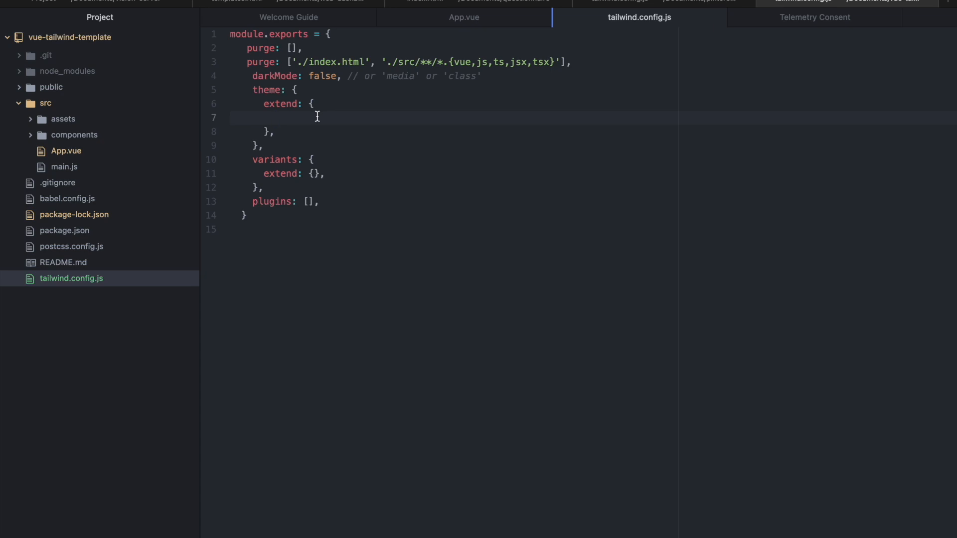
left_click(275, 117)
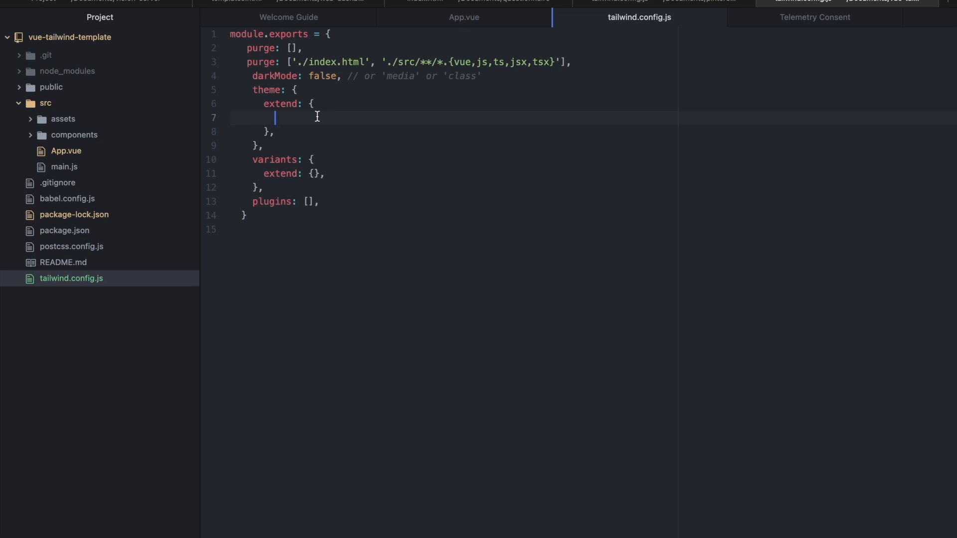
type("colors: {")
type("'pri")
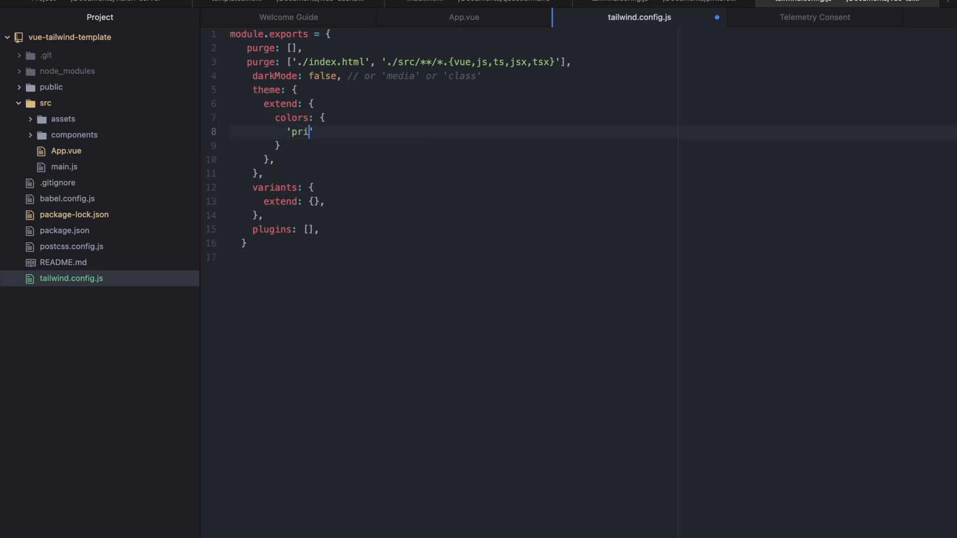
type("mary")
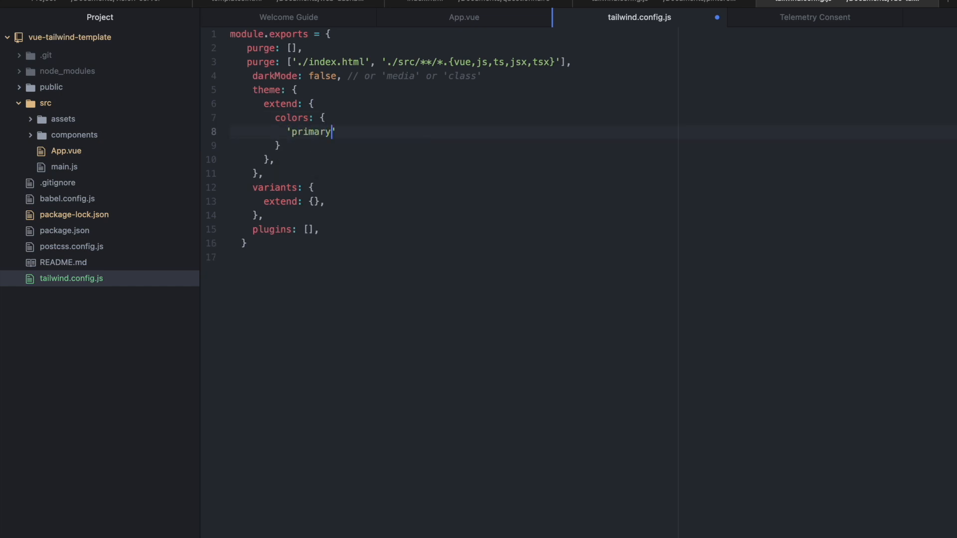
type("': '")
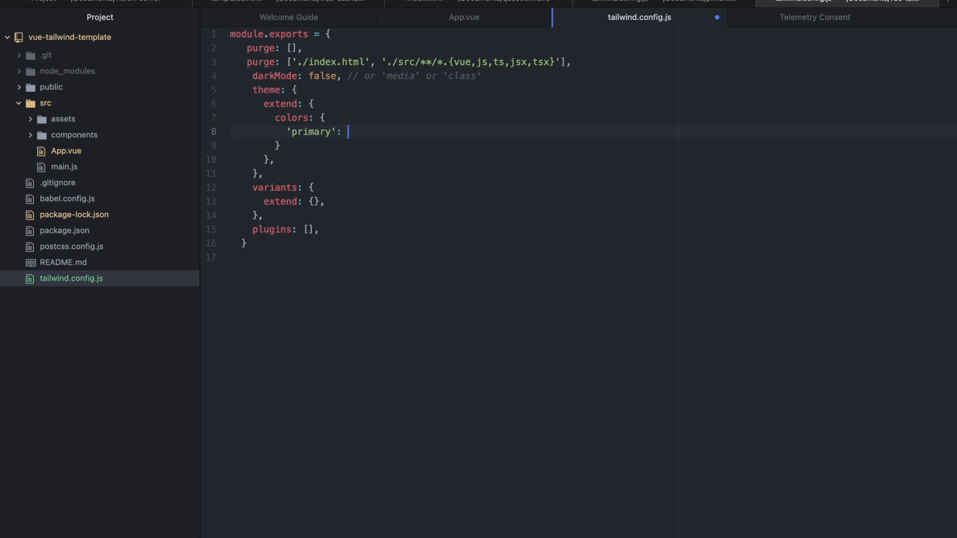
type("'#'")
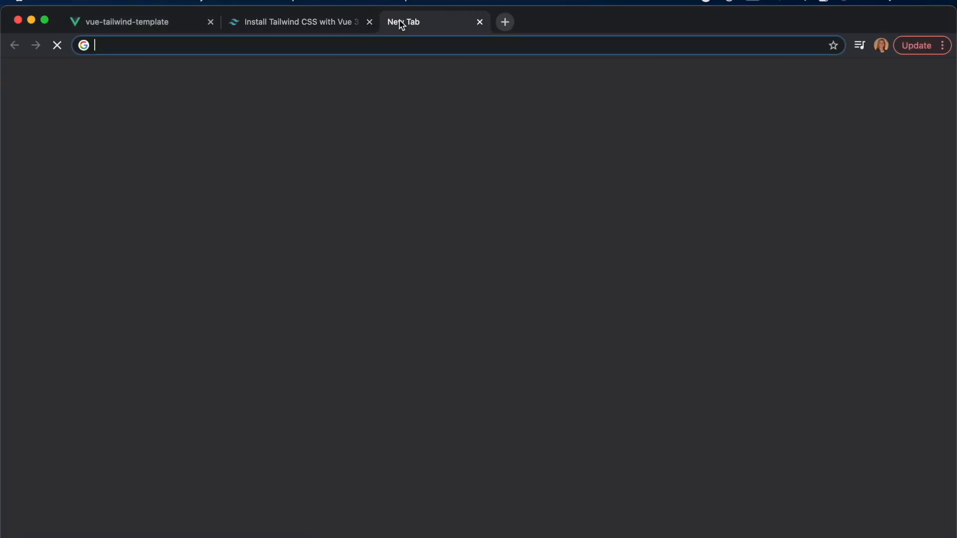
- Search the web for hex colours and open the HTML Color Codes site
key("Return")
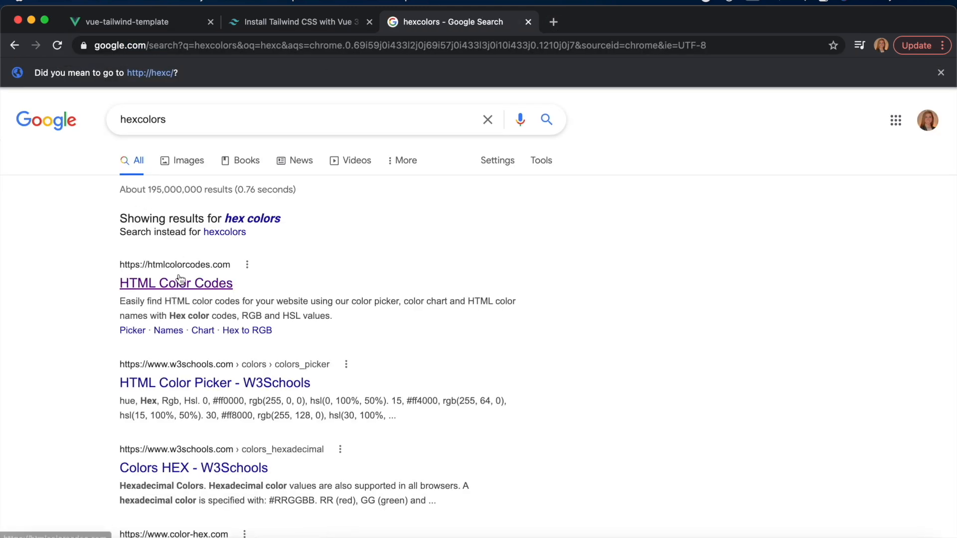
left_click(175, 282)
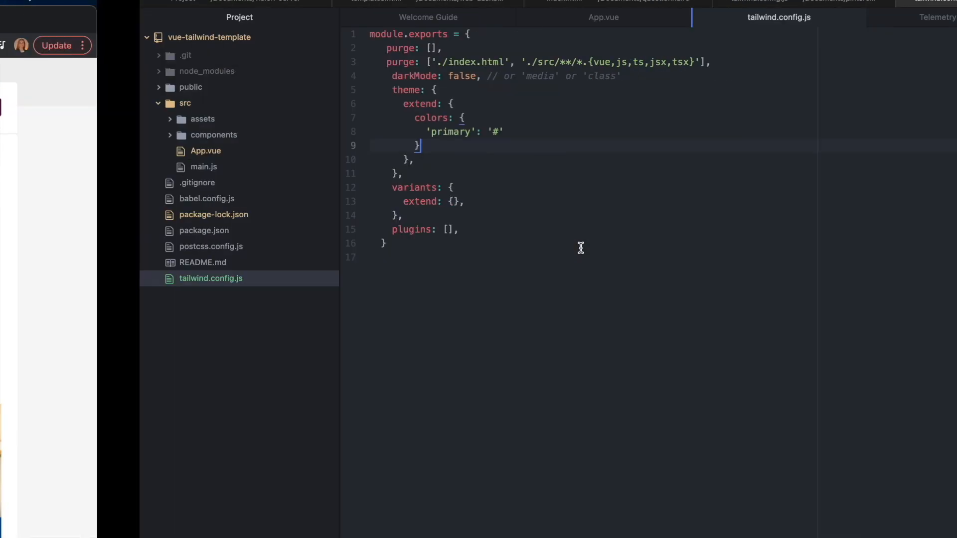
- Complete the 'primary' colour value as '#00FA26'
type("00FA26")
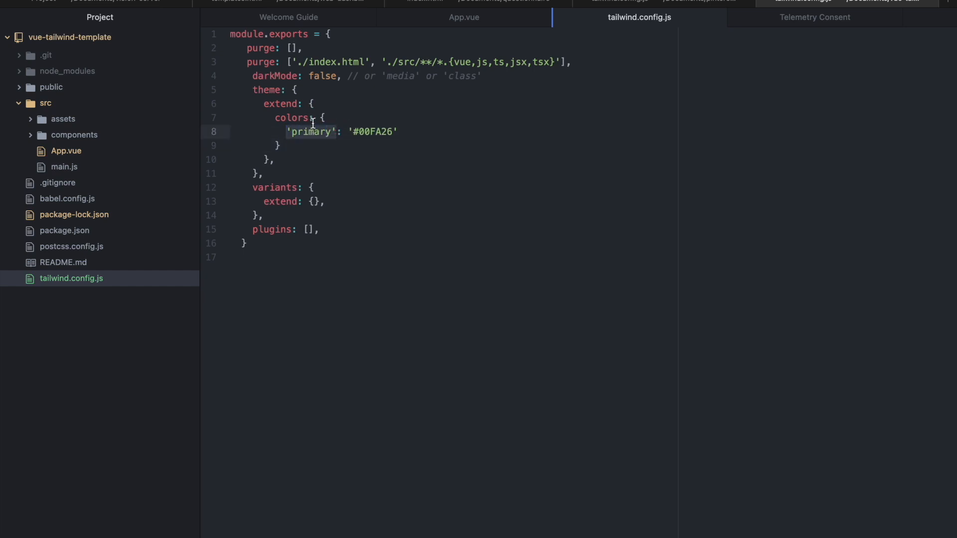
left_click(320, 131)
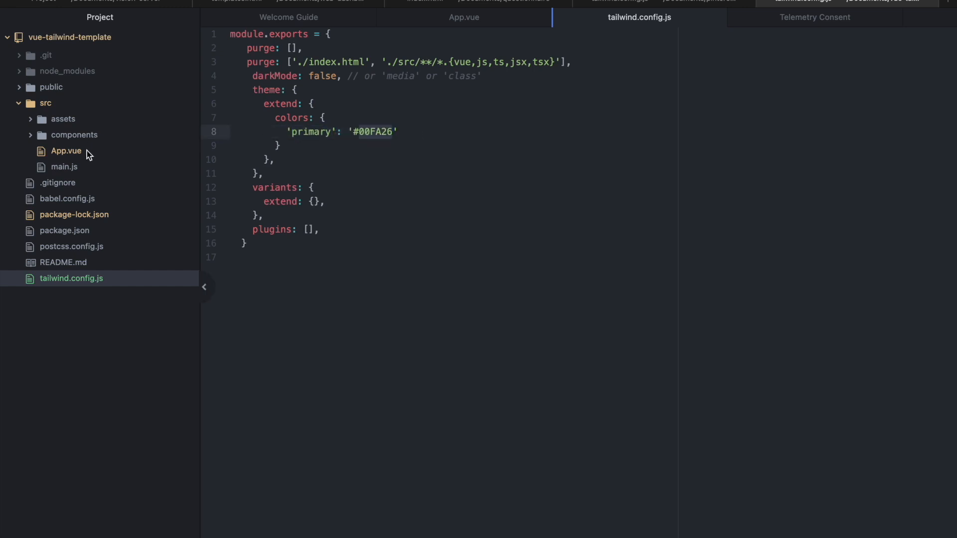
- Add <p class="text-primary">Test</p> inside App.vue's template div
left_click(66, 150)
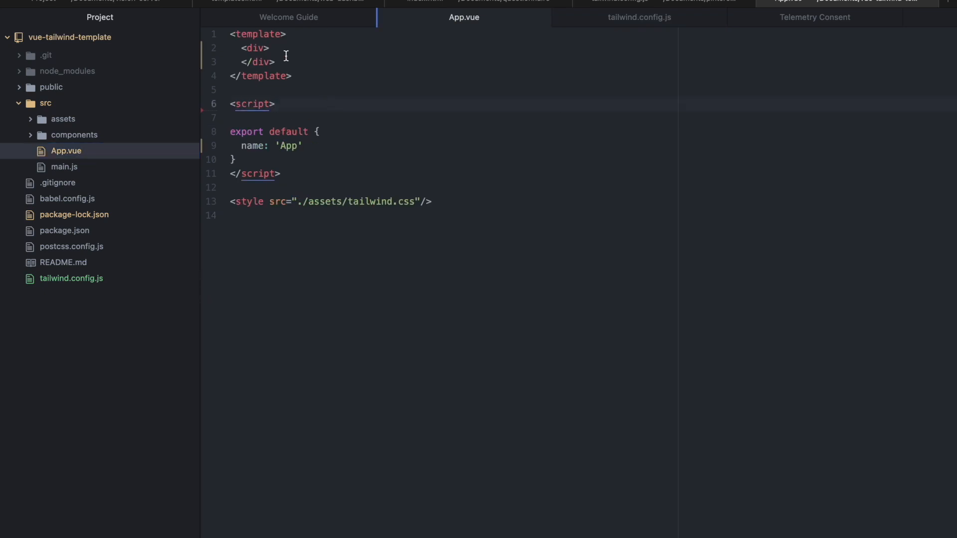
type("<p></p>")
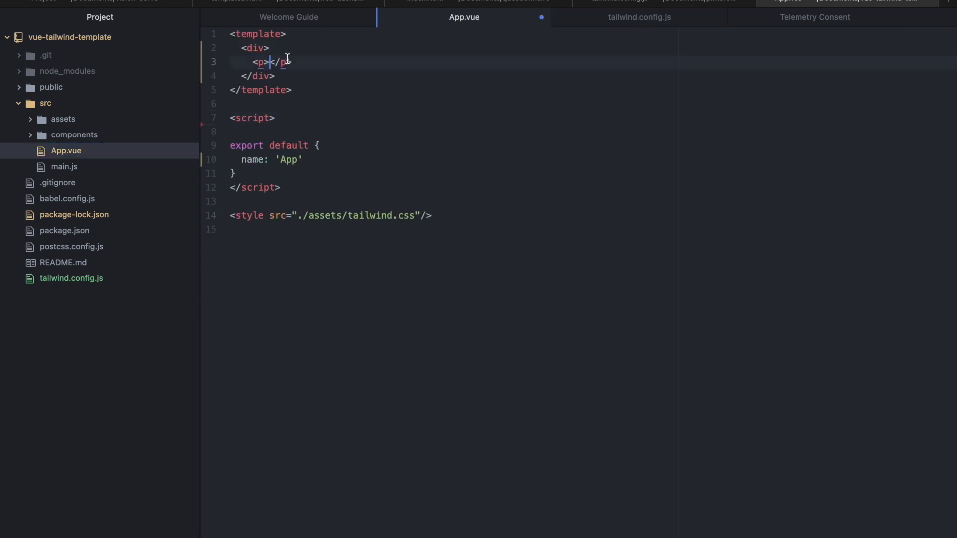
type("cla")
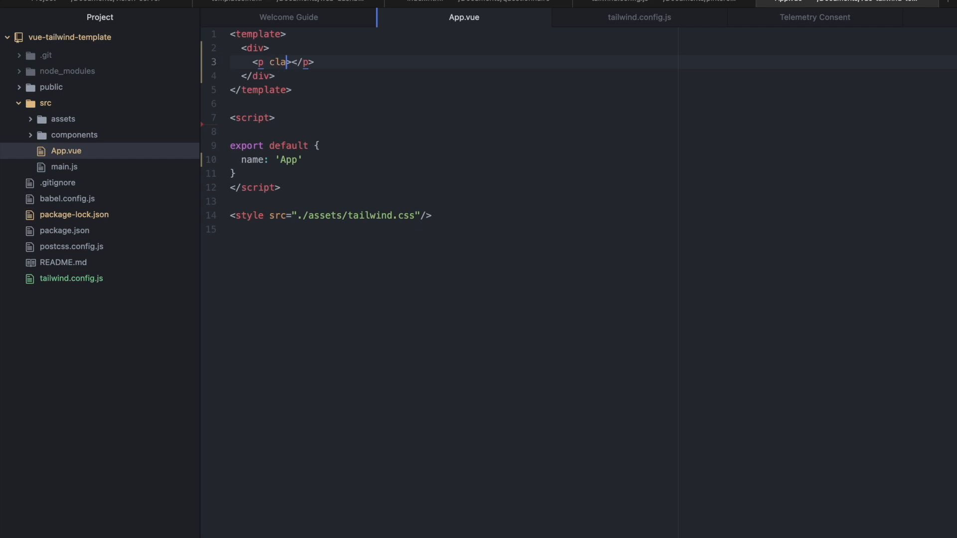
type("ss=\"text-")
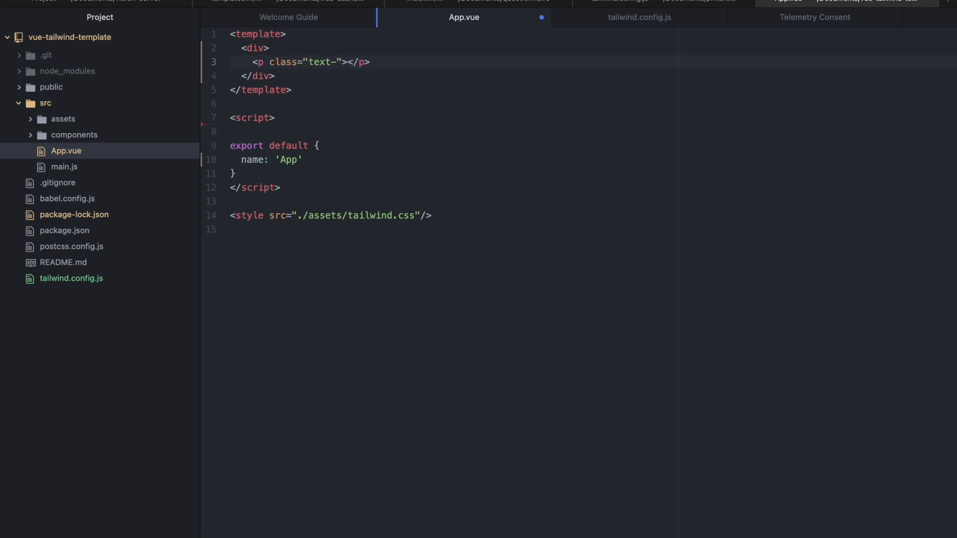
type("primary")
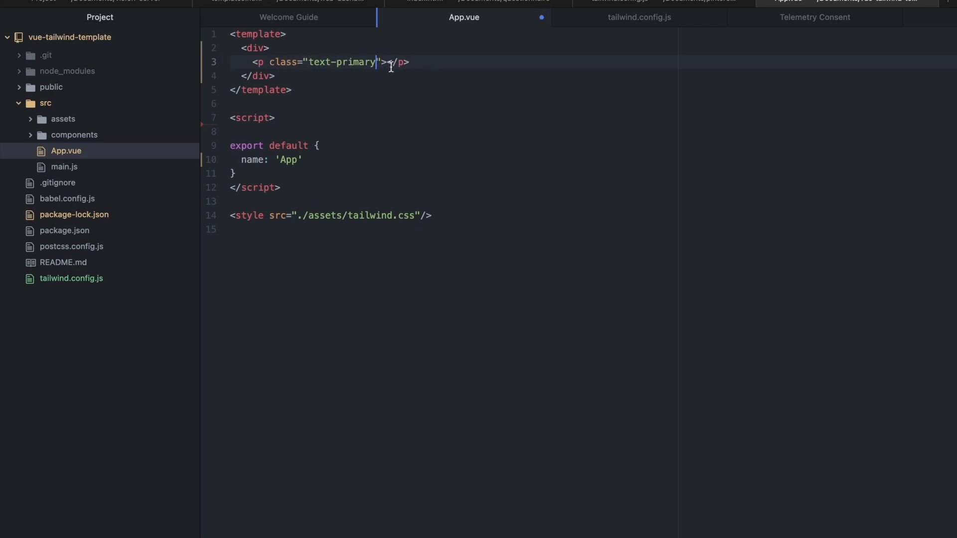
type("T")
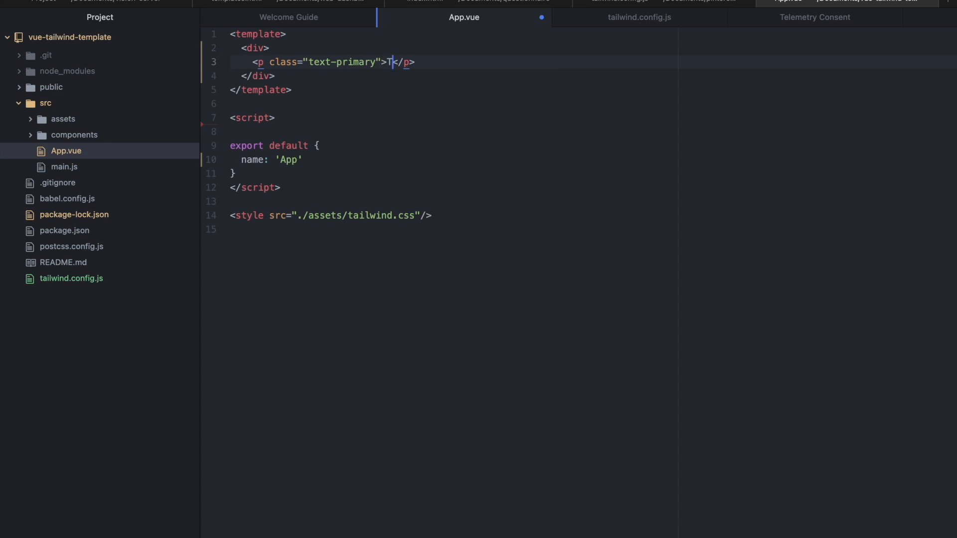
type("est")
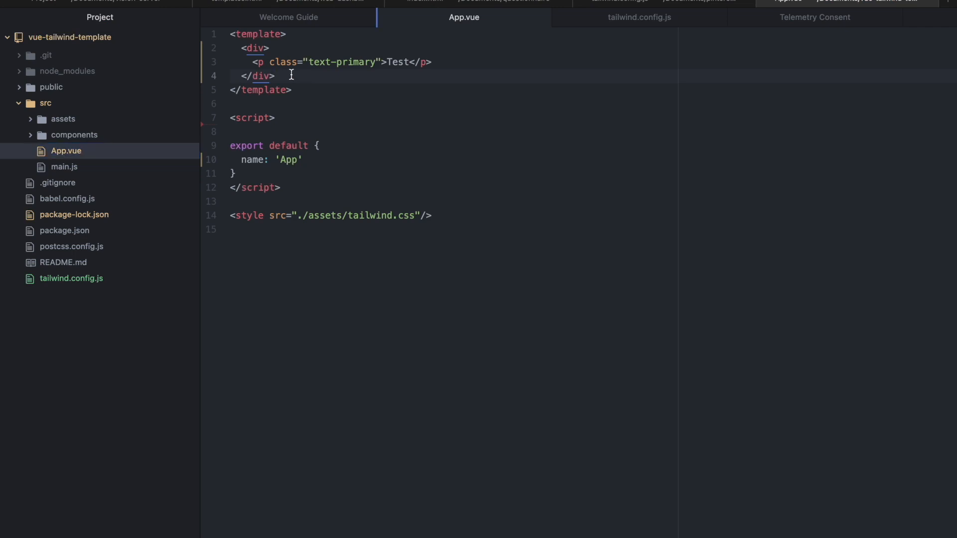
- Nest 'primary' as an object with 'green': '#00FA26' and 'pink': '#FF9EED'
left_click(70, 278)
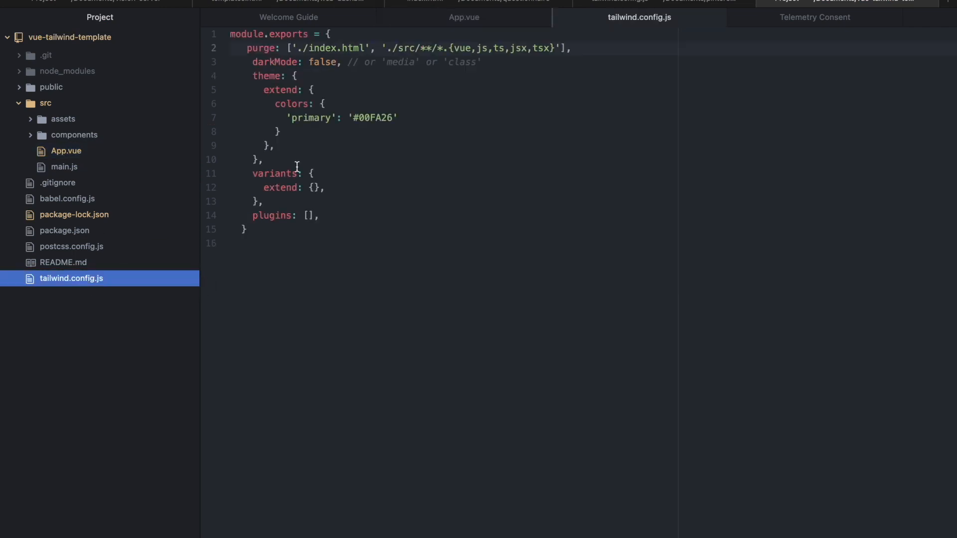
mouse_move(324, 99)
type("{")
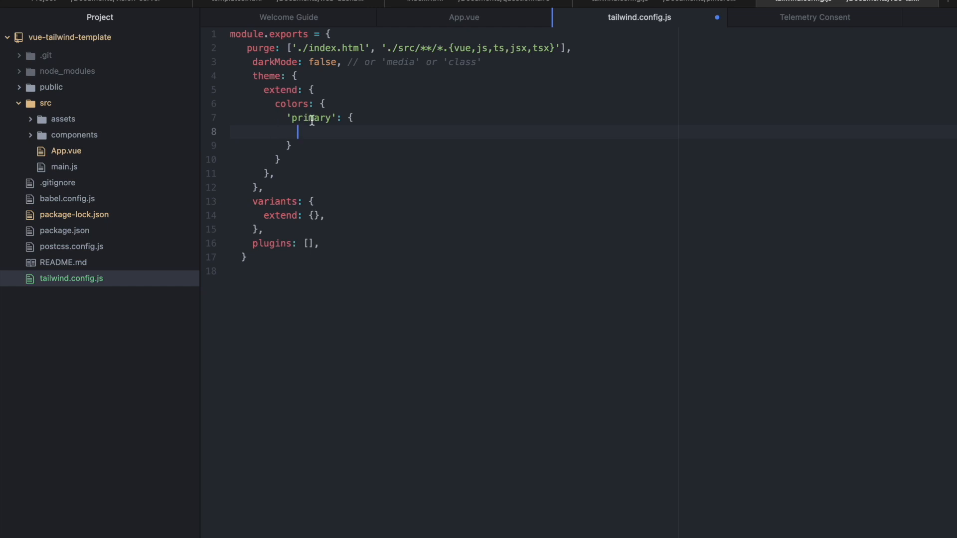
type("'gr'")
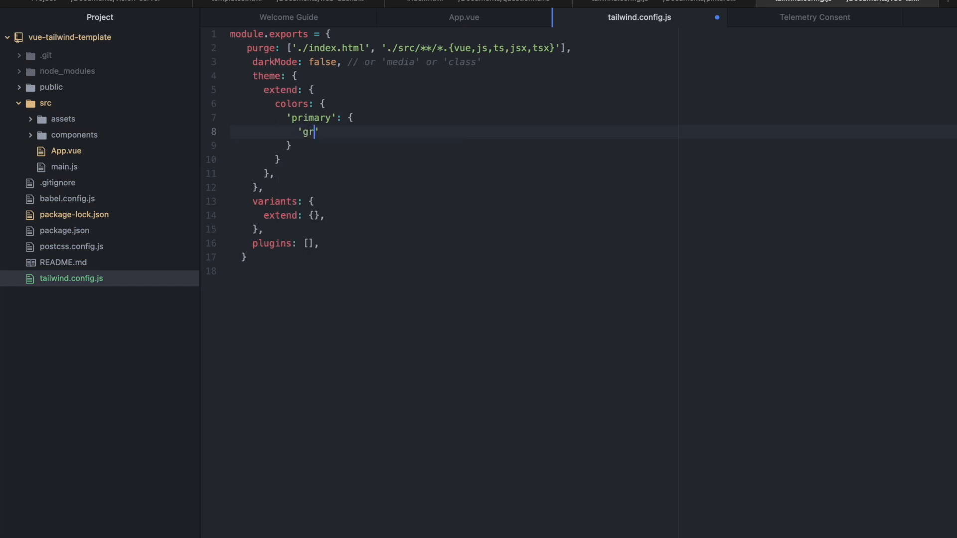
type("een':")
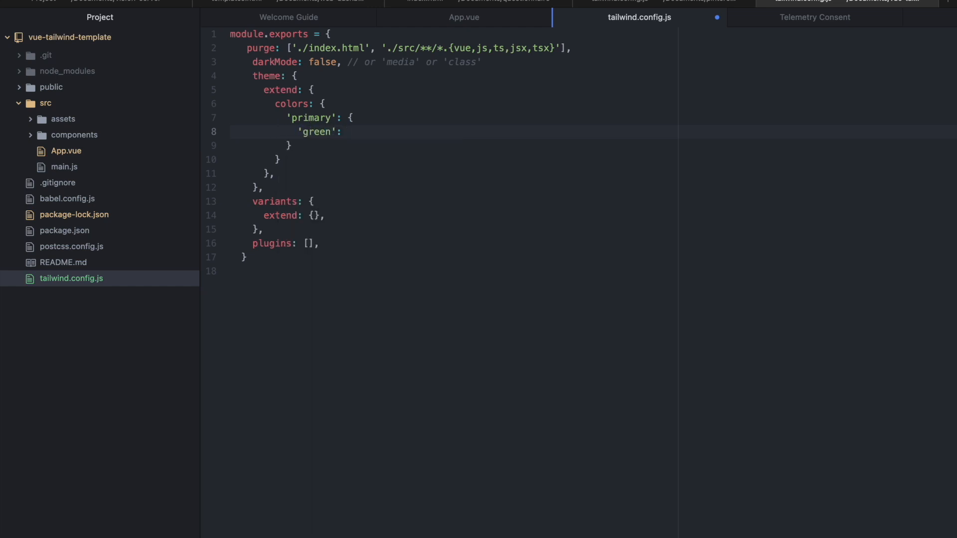
type("'#00FA26',")
type("'pink': '#")
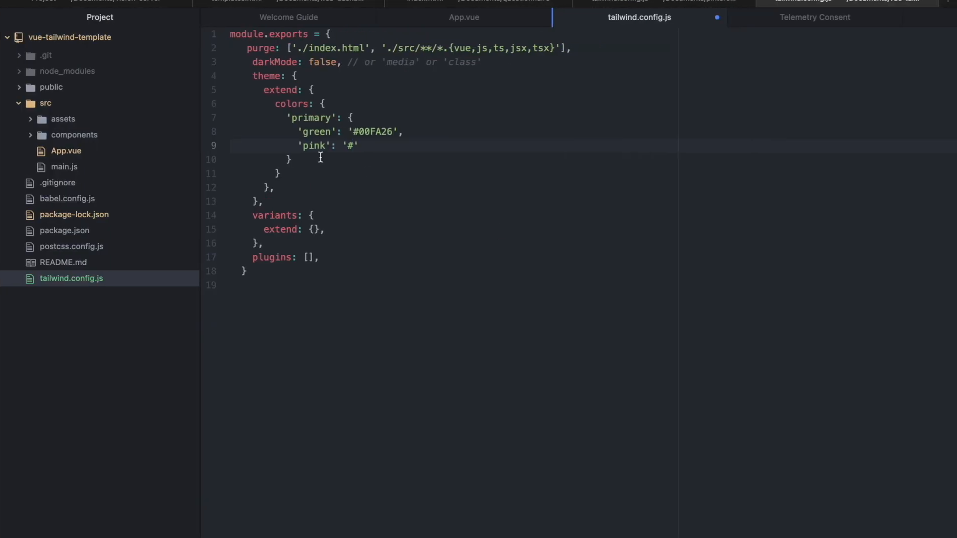
type("FF9EED")
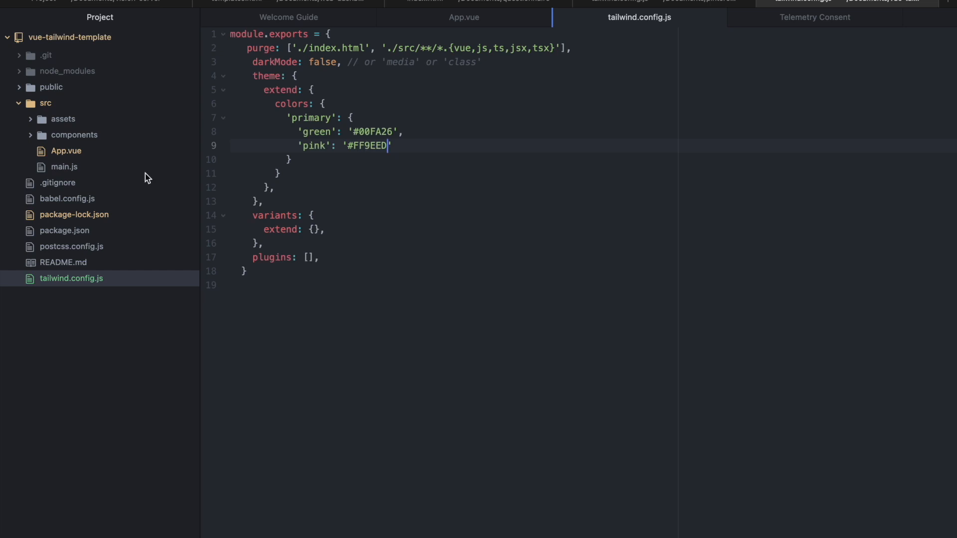
- Change the paragraph class to text-primary-green bg-primary-pink in App.vue
left_click(464, 17)
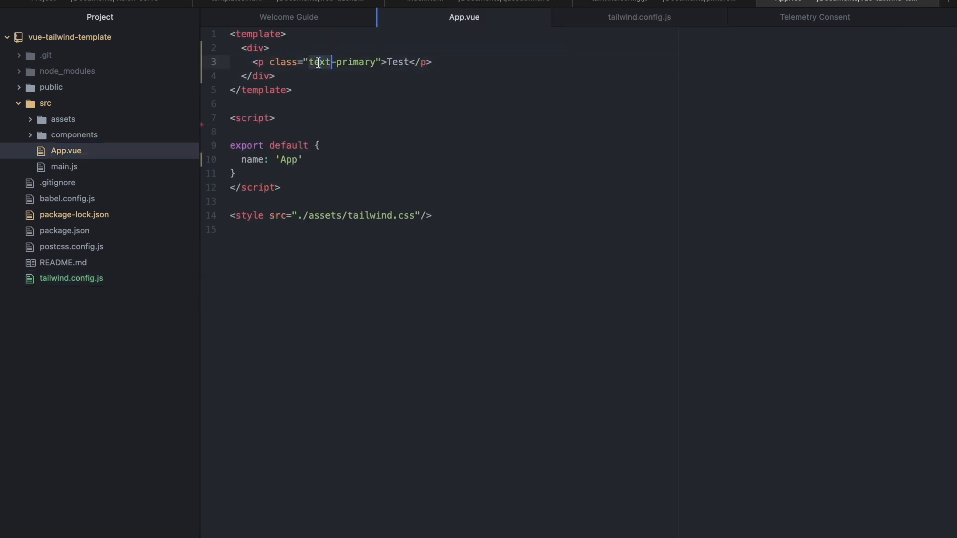
type("-")
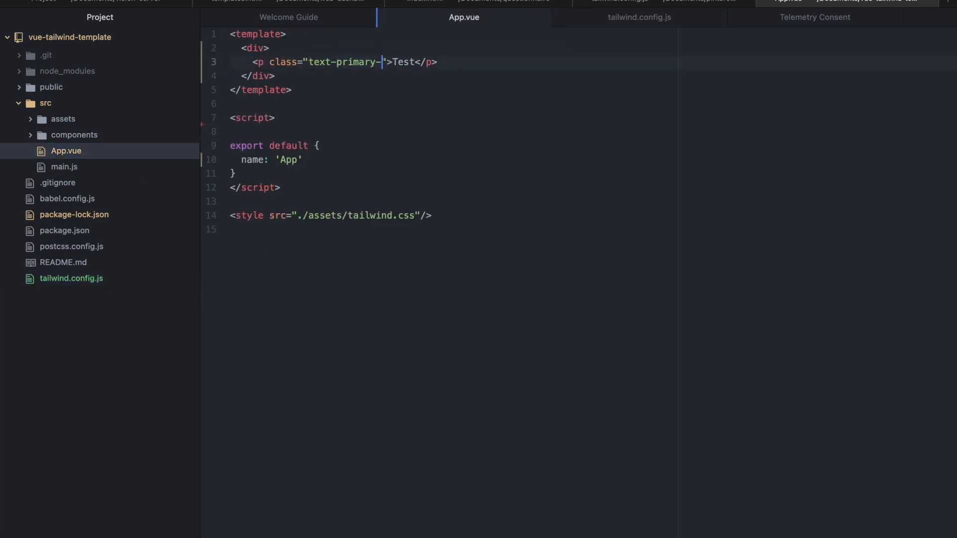
type("green")
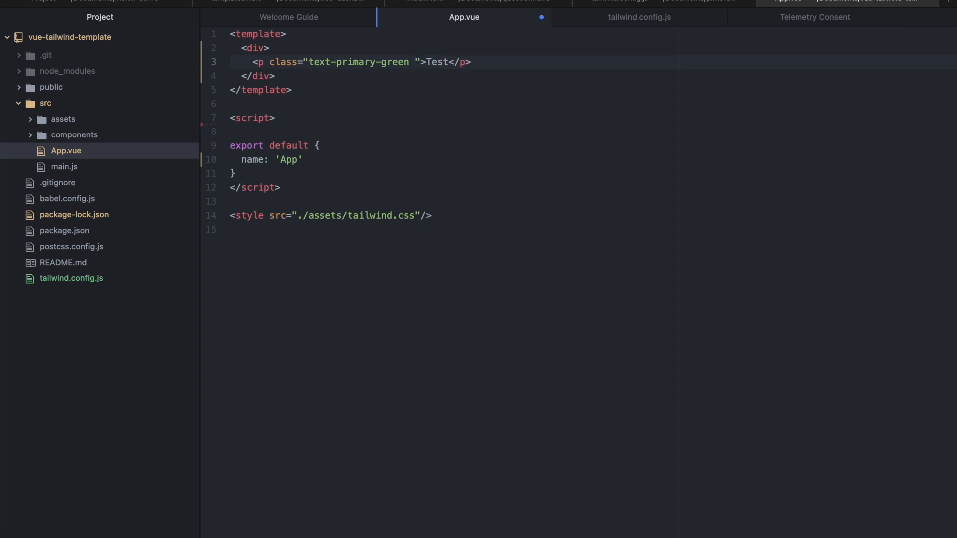
type("bg-primar")
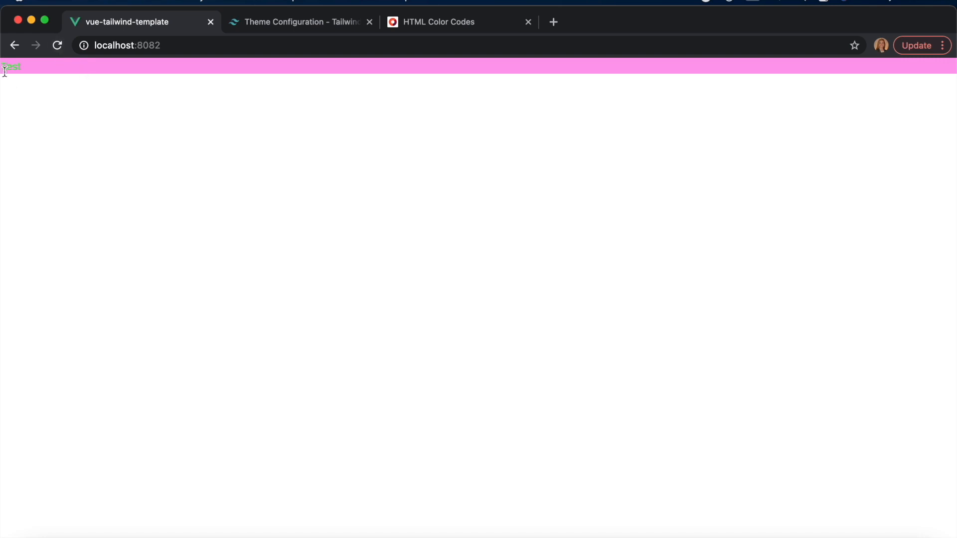
mouse_move(521, 318)
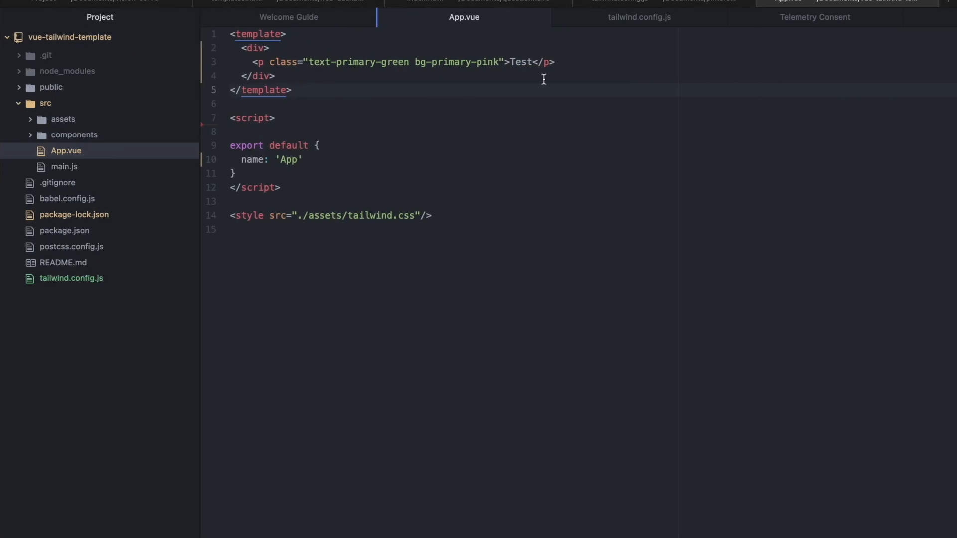
- Position the caret for a new div after the Test paragraph and a blank line after primary
left_click(292, 90)
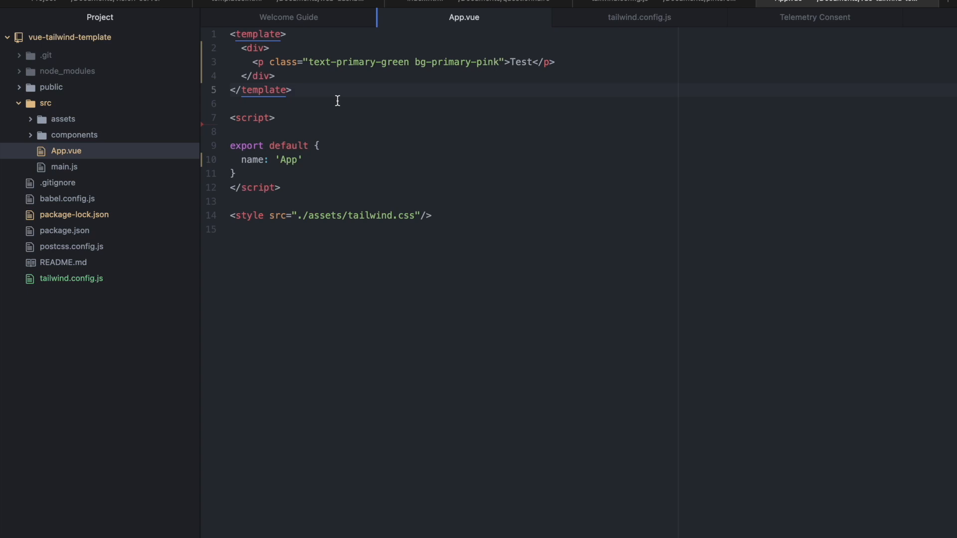
left_click(292, 90)
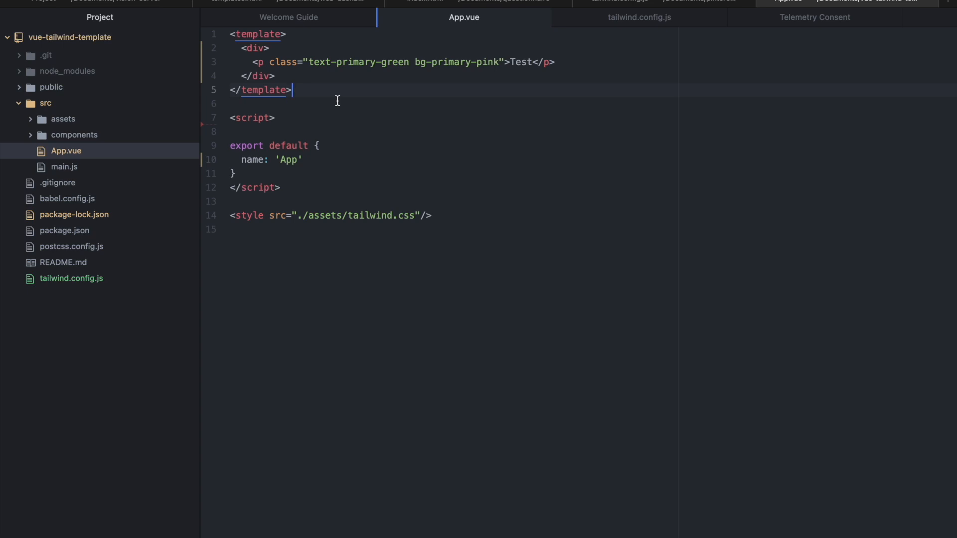
mouse_move(169, 194)
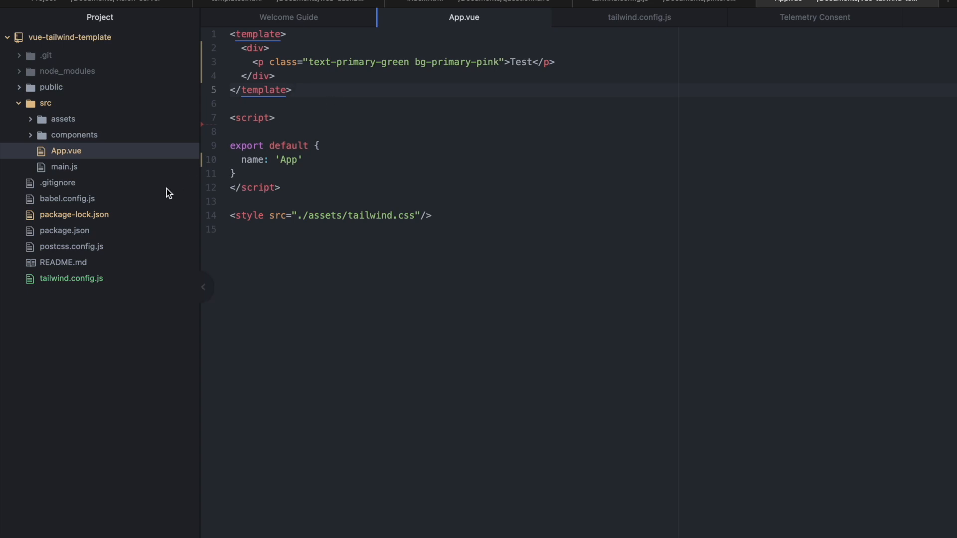
left_click(71, 278)
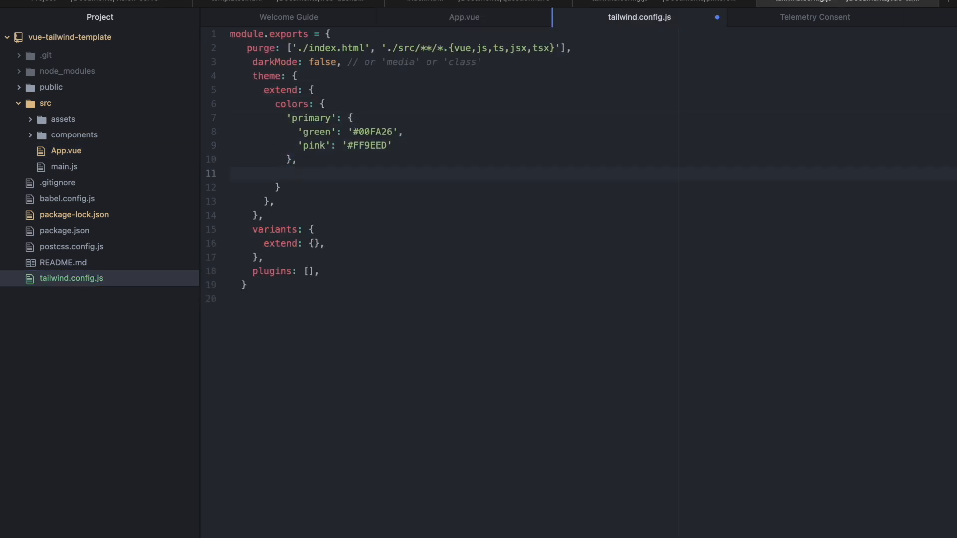
left_click(286, 174)
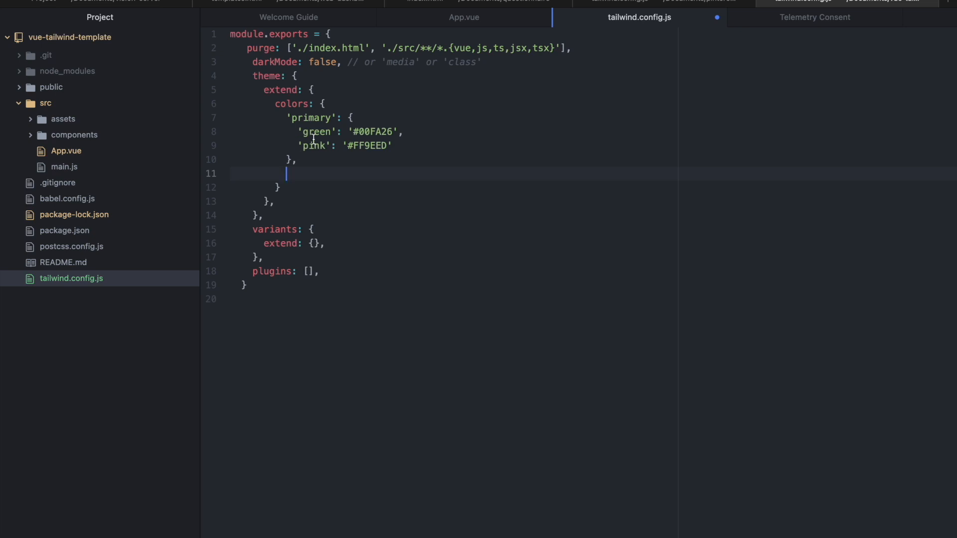
left_click(463, 17)
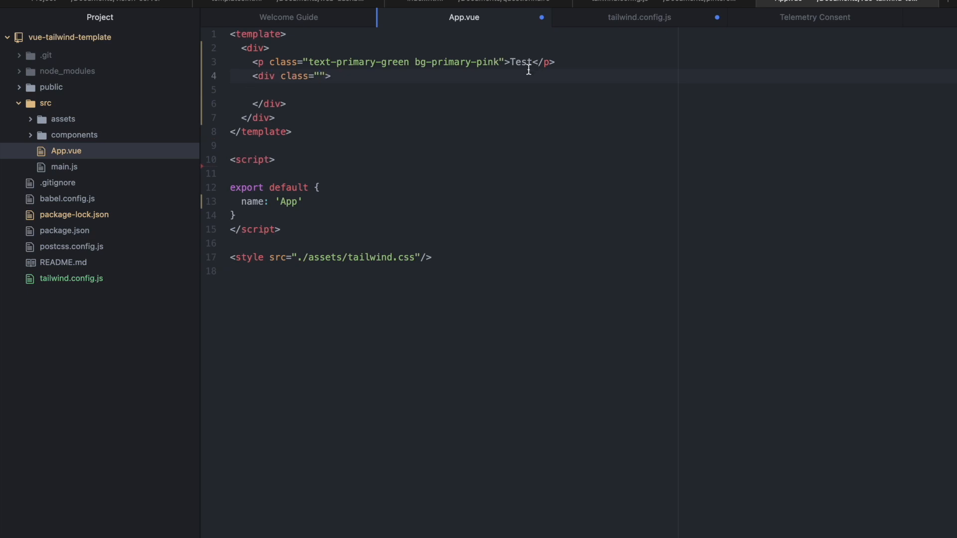
- Give the new div the classes w-40 h-40 bg-red-500 to render a red square
type("w-40")
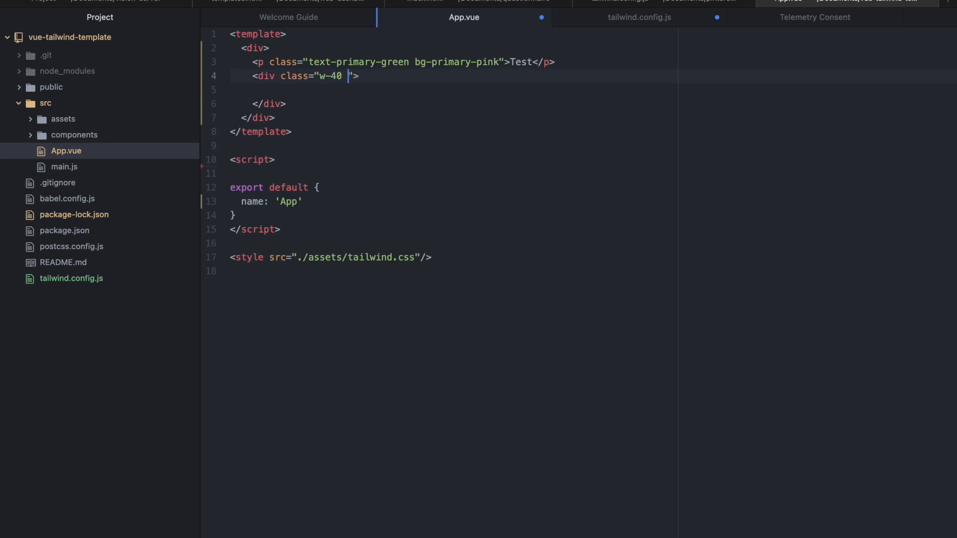
type("h-40 bg")
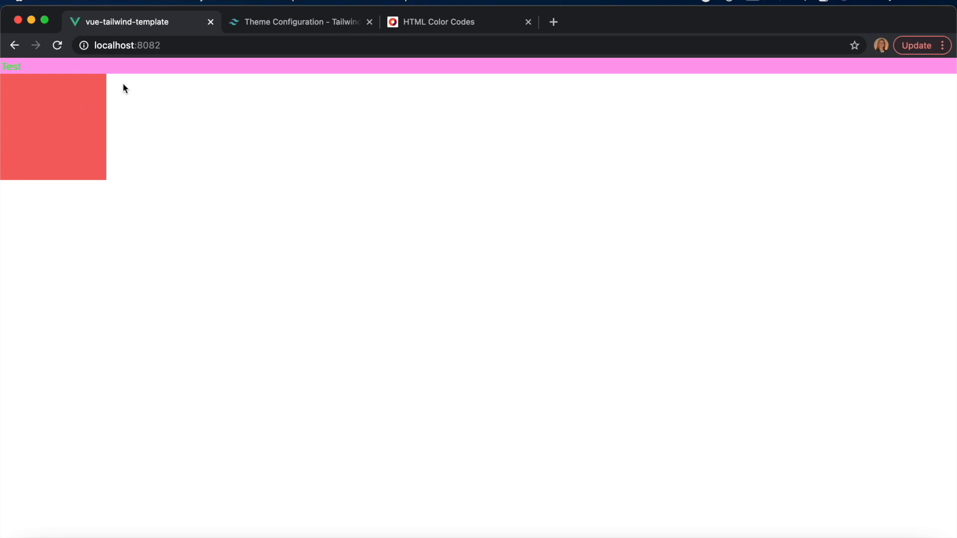
mouse_move(73, 169)
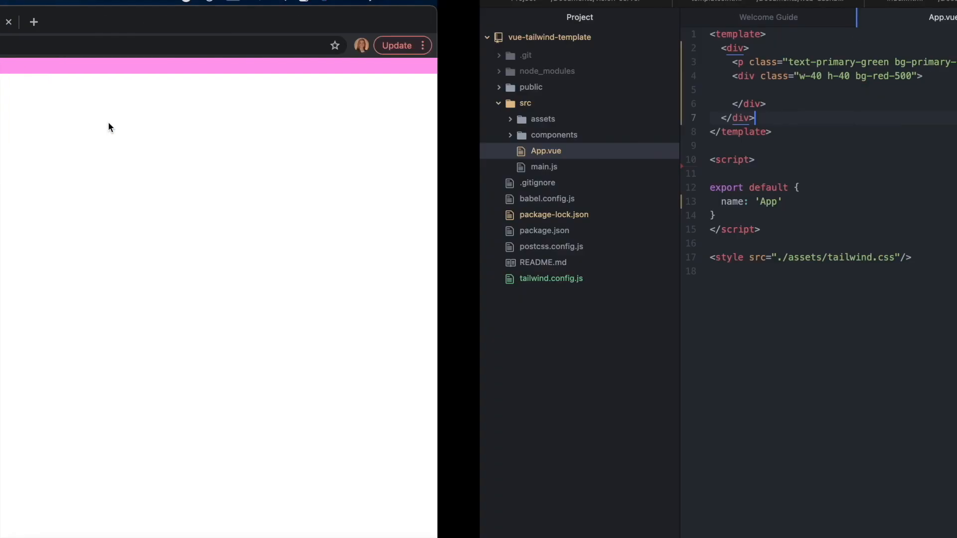
- Add a custom 'red' entry to the extended colours after primary
left_click(550, 278)
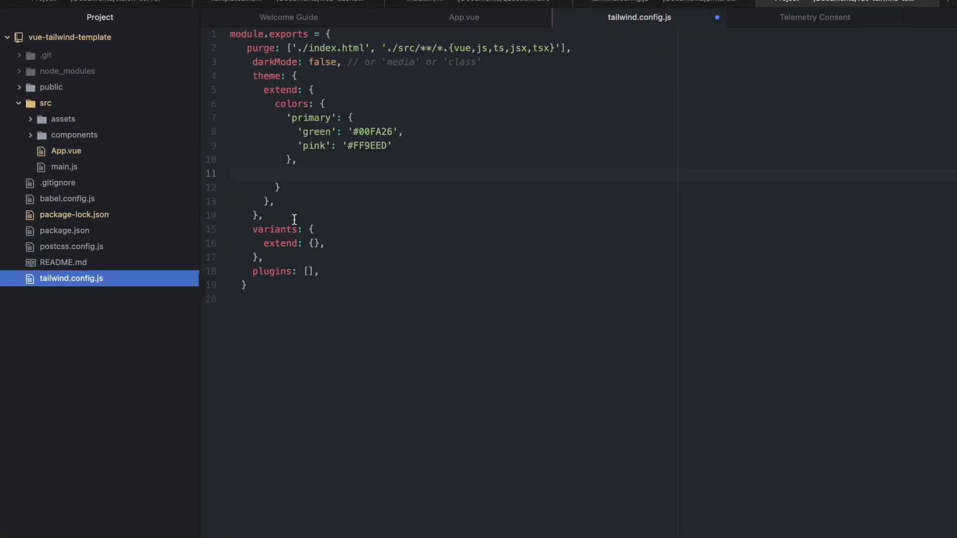
left_click(286, 173)
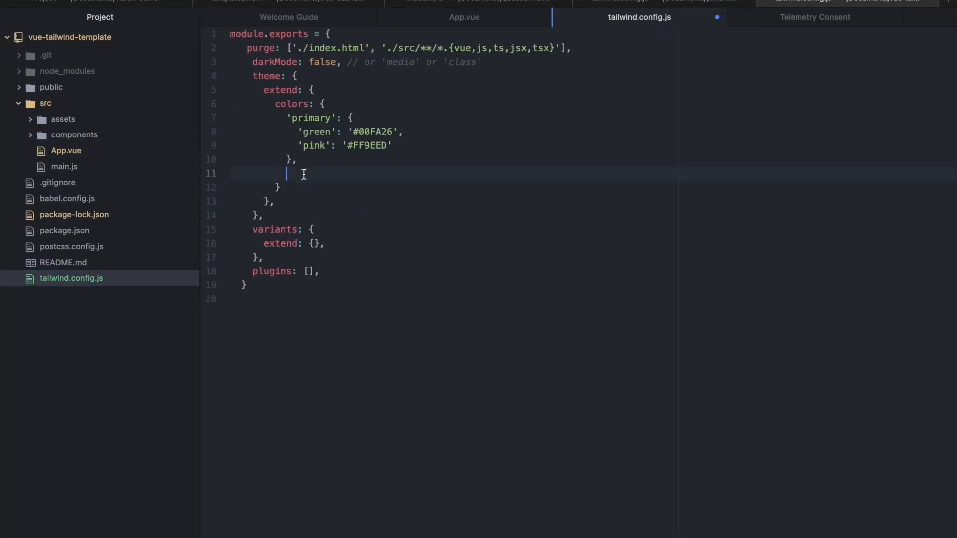
type("'red'")
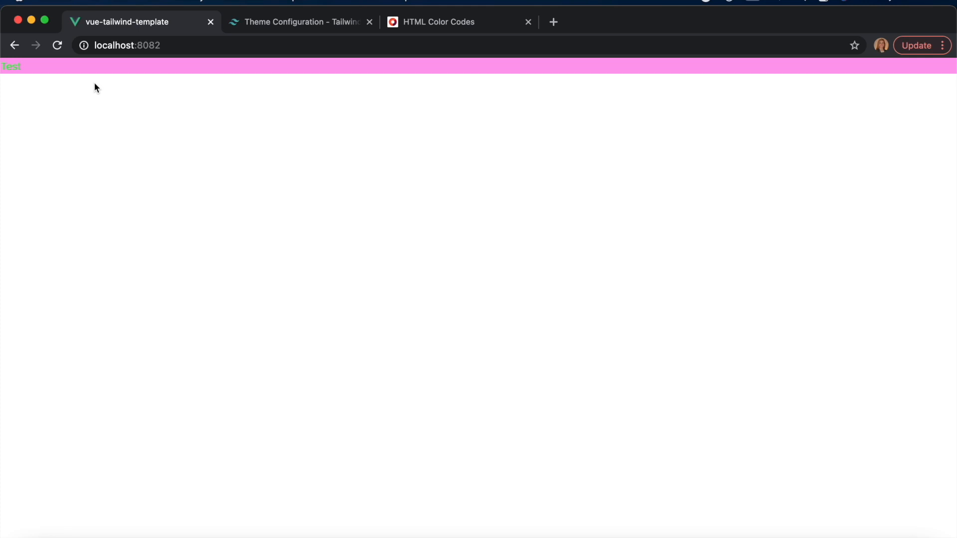
mouse_move(125, 103)
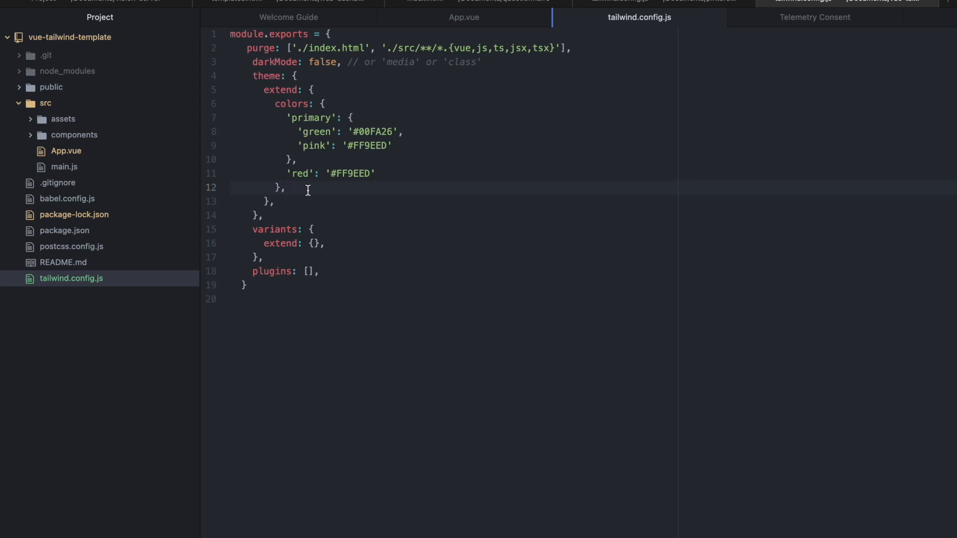
- Define width 'big': '650px' under extend in tailwind.config.js, then return to App.vue
type("width")
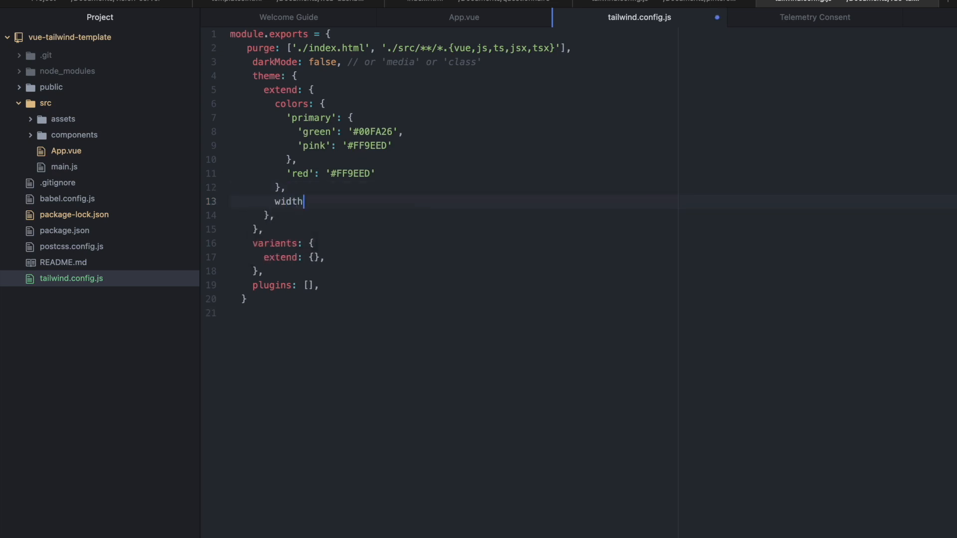
type(": {")
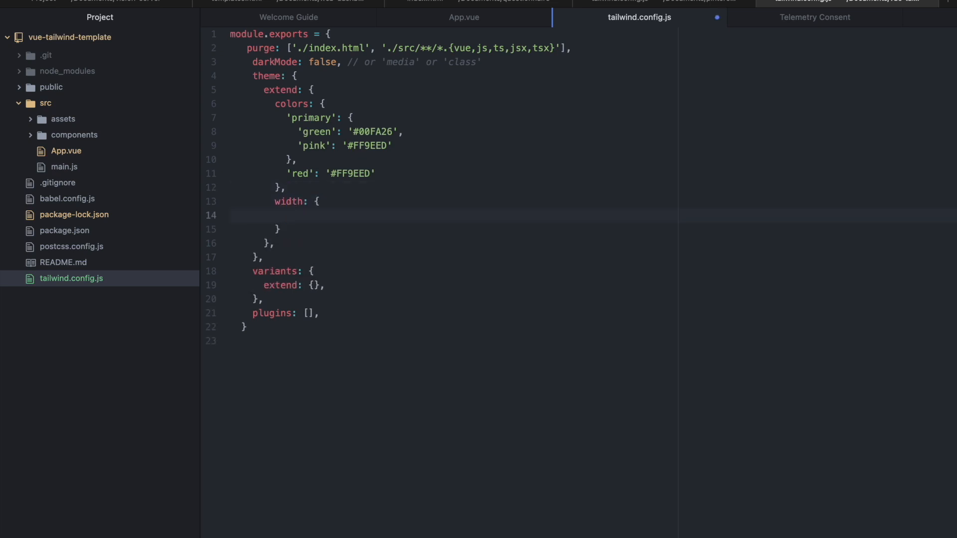
type("'b")
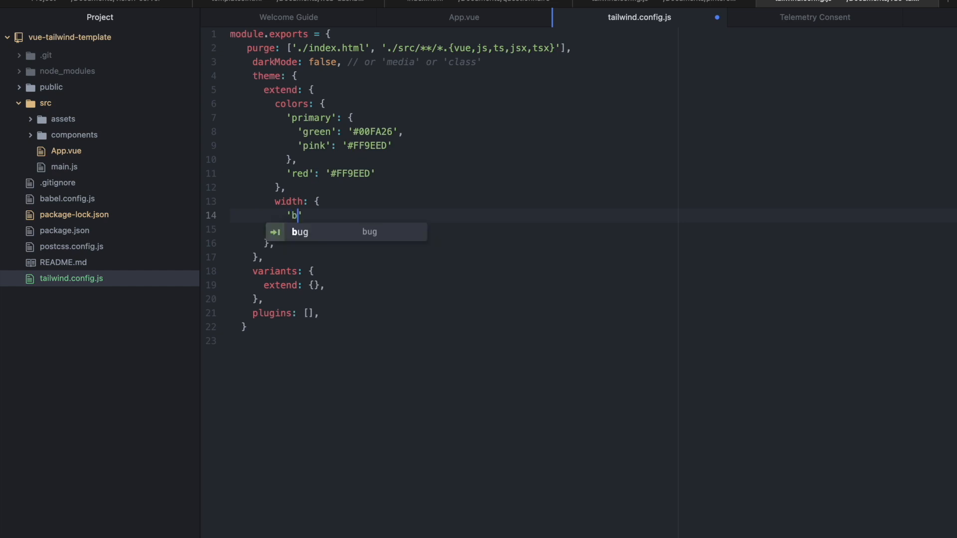
type("ig':")
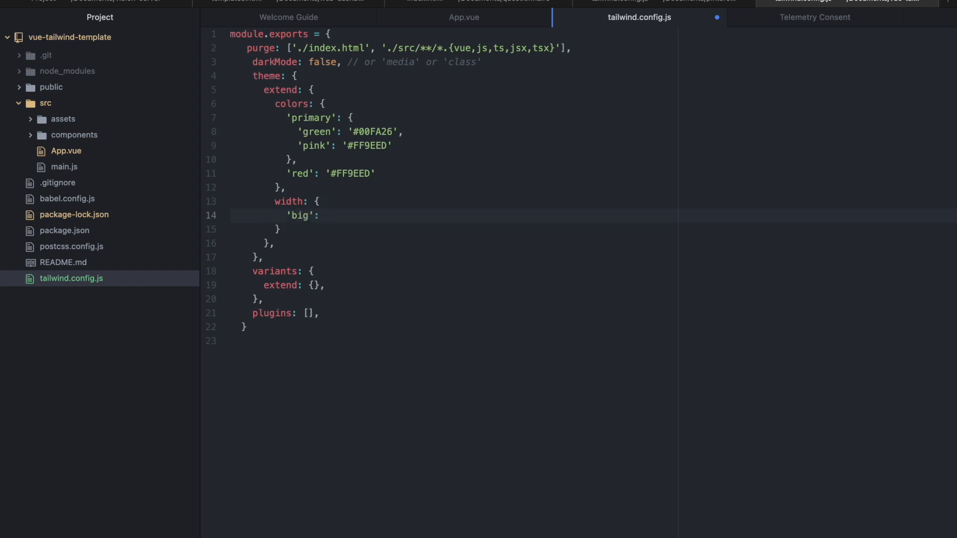
type("'")
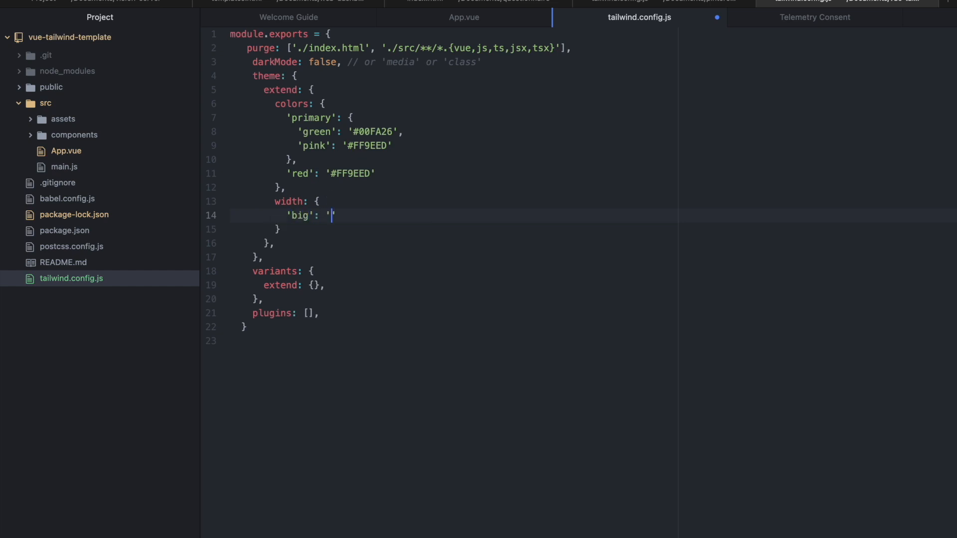
type("650px")
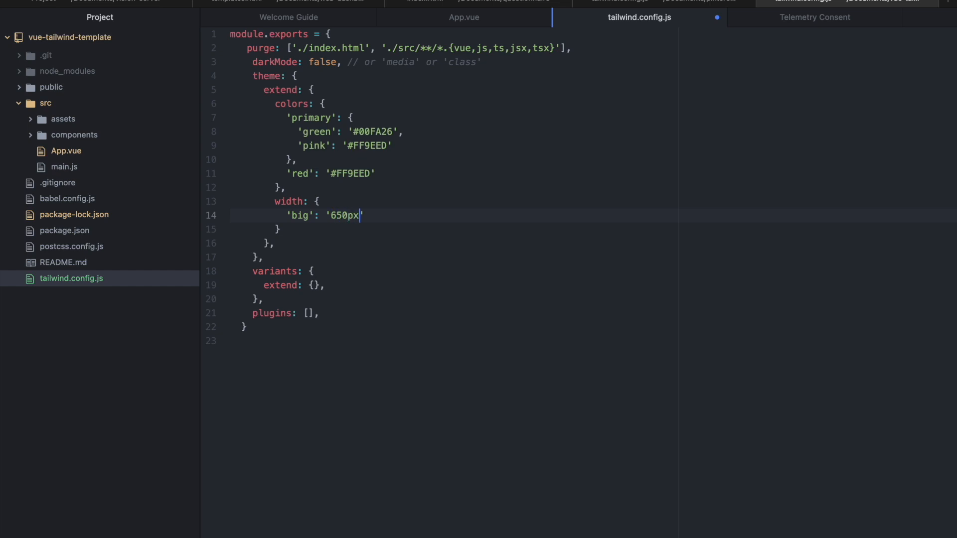
left_click(66, 150)
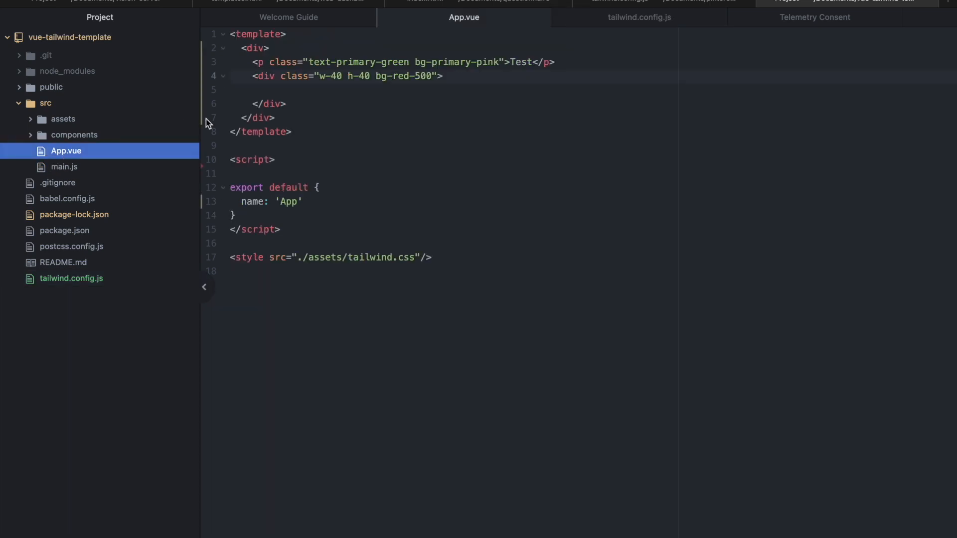
- Change the div classes to w-big and bg-blue-500 and preview the wide blue box in Chrome
left_click(343, 76)
type("big")
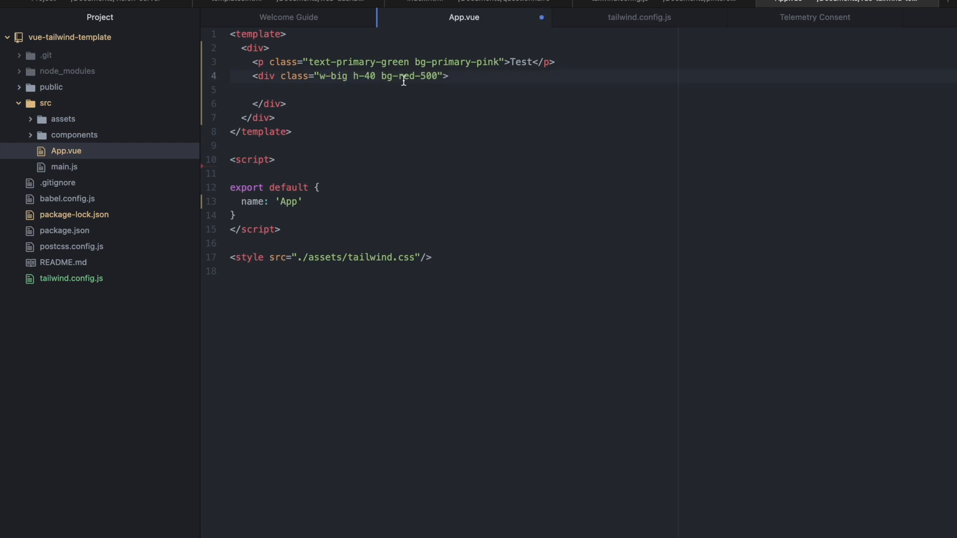
key("Backspace")
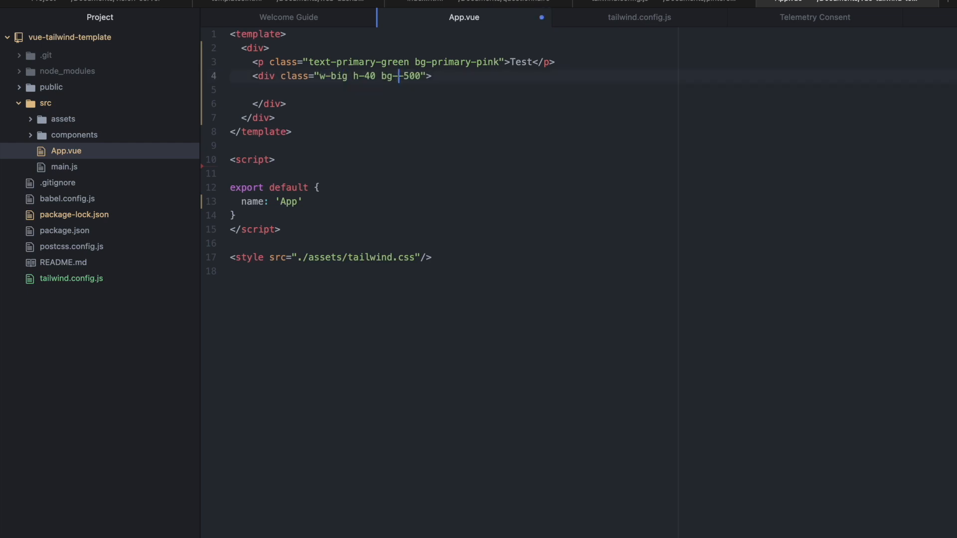
type("blue")
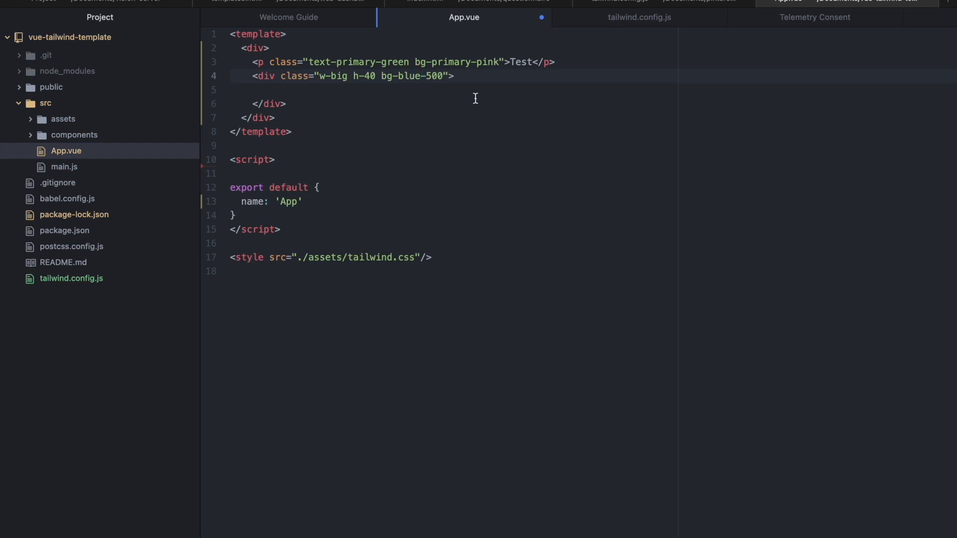
left_click(287, 103)
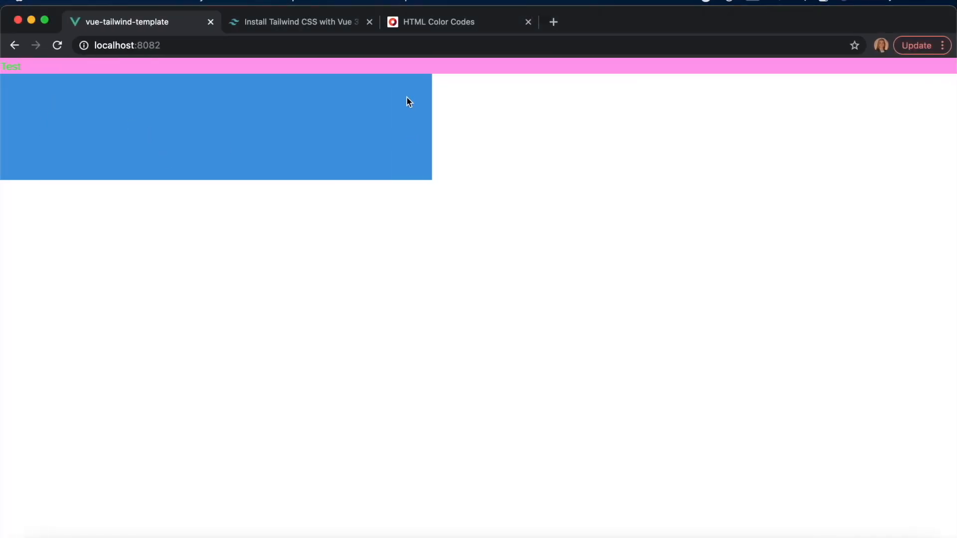
mouse_move(369, 126)
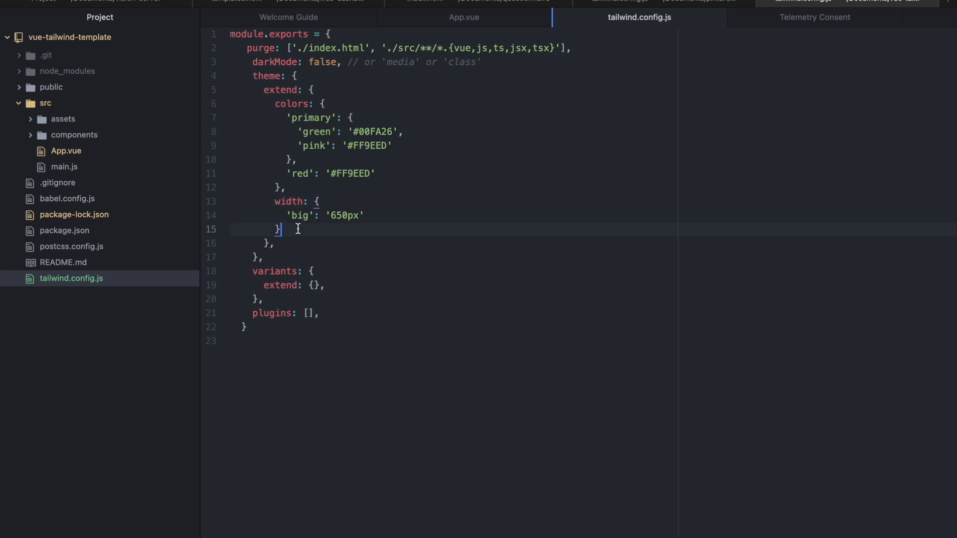
- Define borderRadius 'superRound': '999px' under extend, then return to App.vue
type("border")
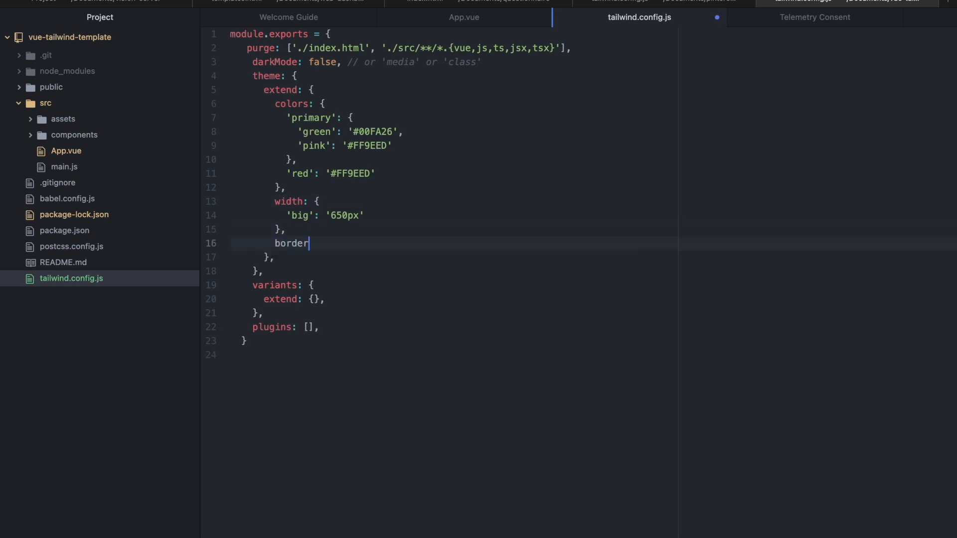
type("Radius: {")
type("'superRound")
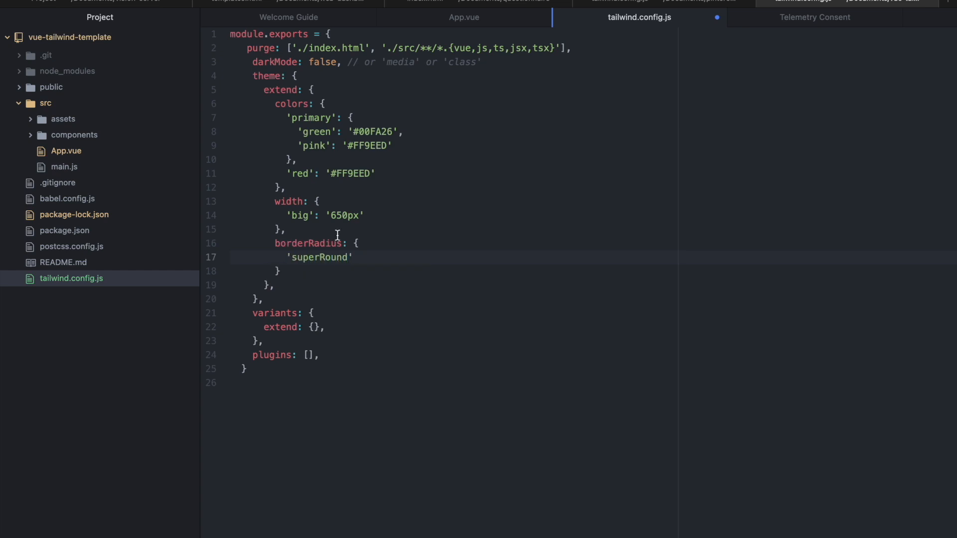
type(": ''")
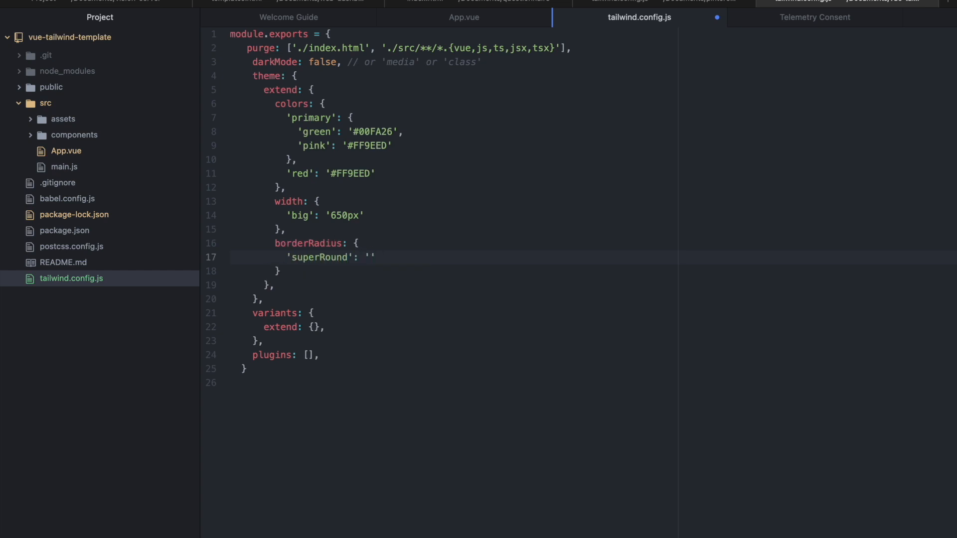
type("999px")
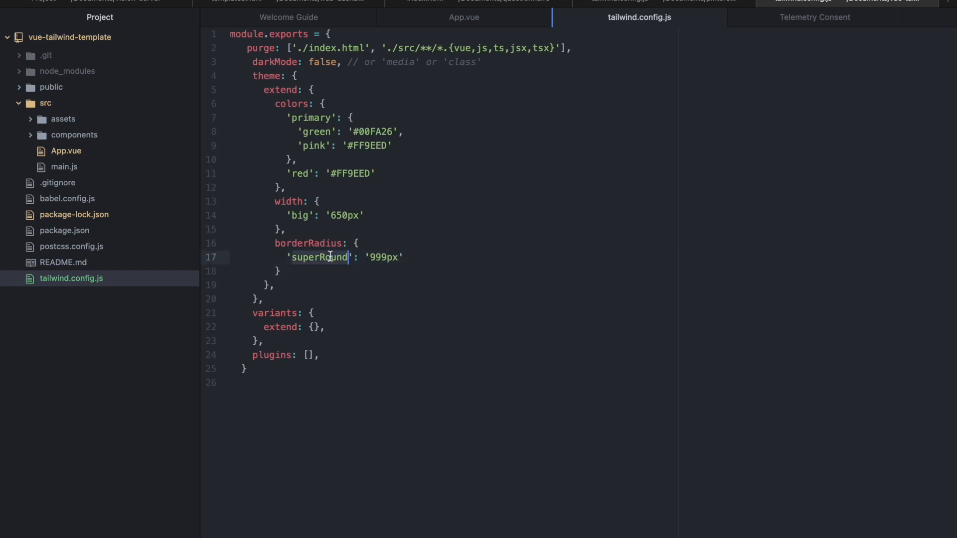
left_click(464, 17)
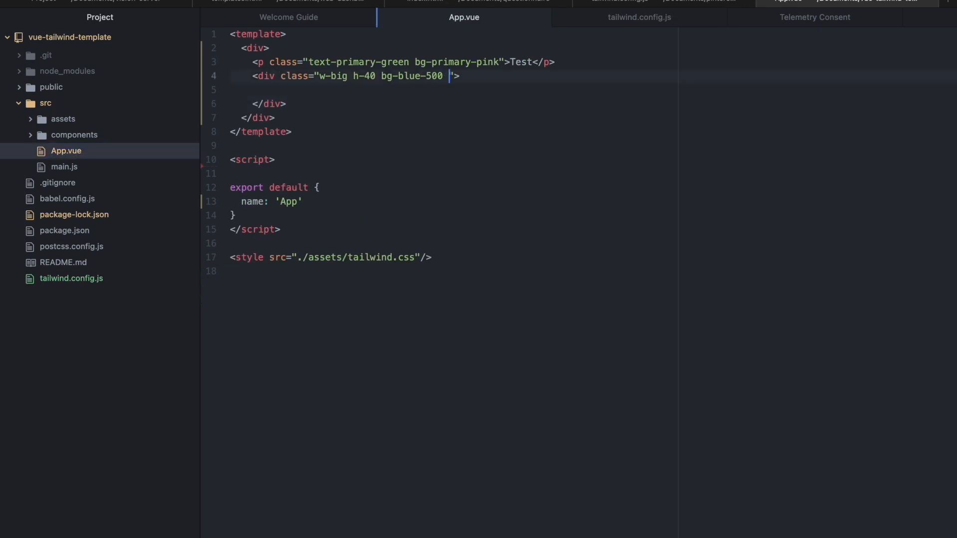
- Add the superRound radius class to the blue div so it renders as a pill, then go to the Tailwind guide
type("border-")
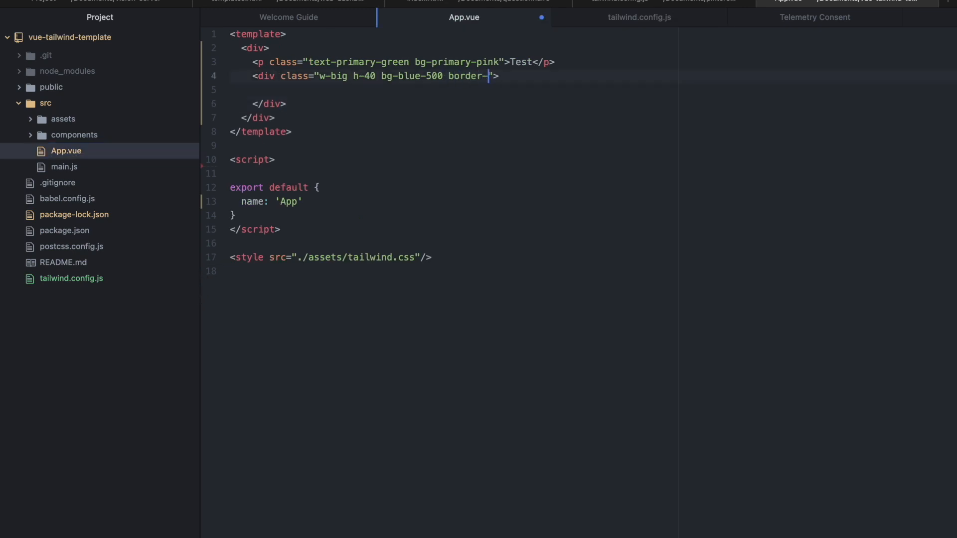
type("superRound")
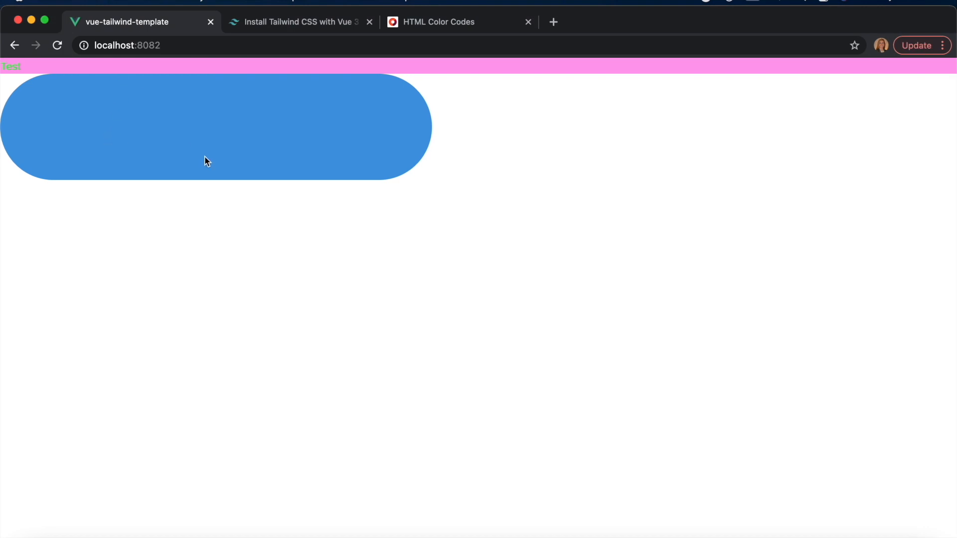
mouse_move(273, 115)
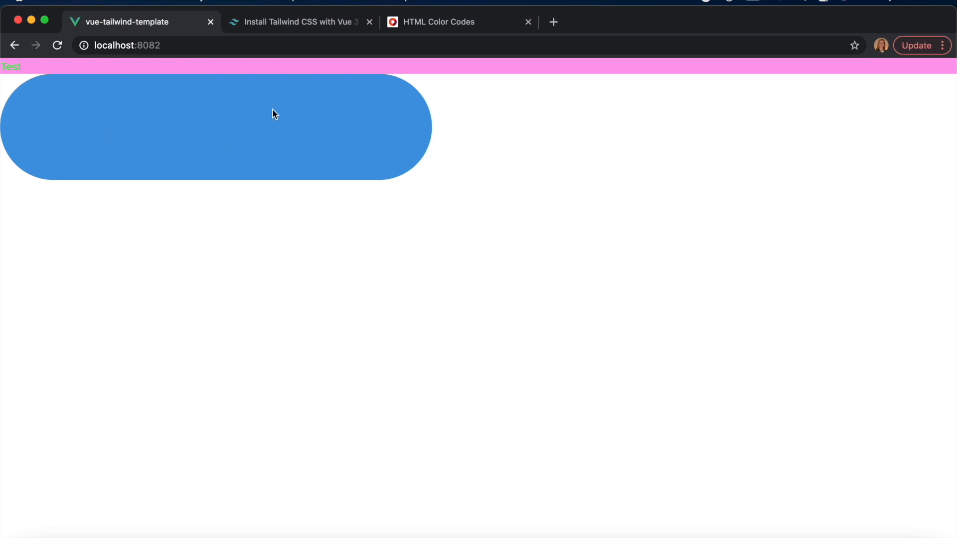
left_click(299, 21)
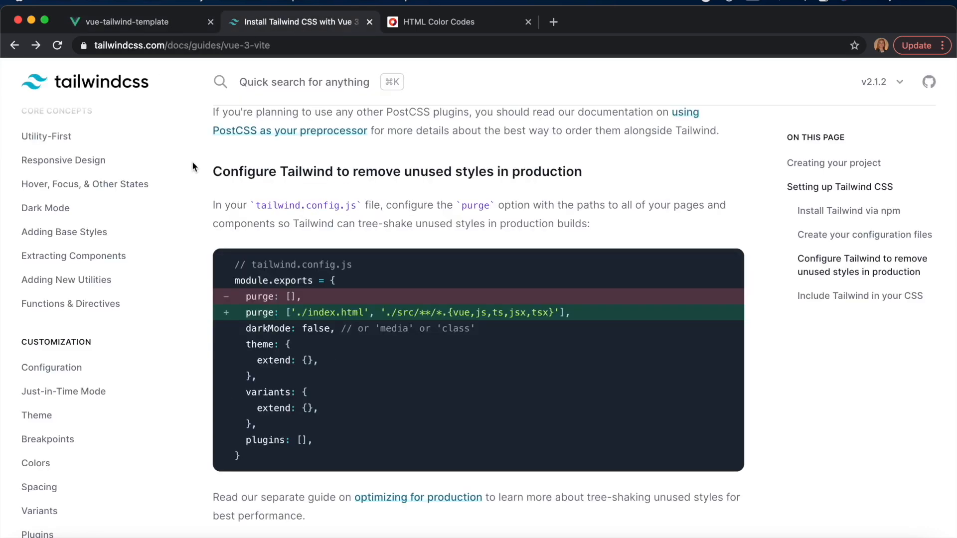
- Open the Theme Configuration docs page and scroll through its tailwind.config.js examples
scroll("down", 3)
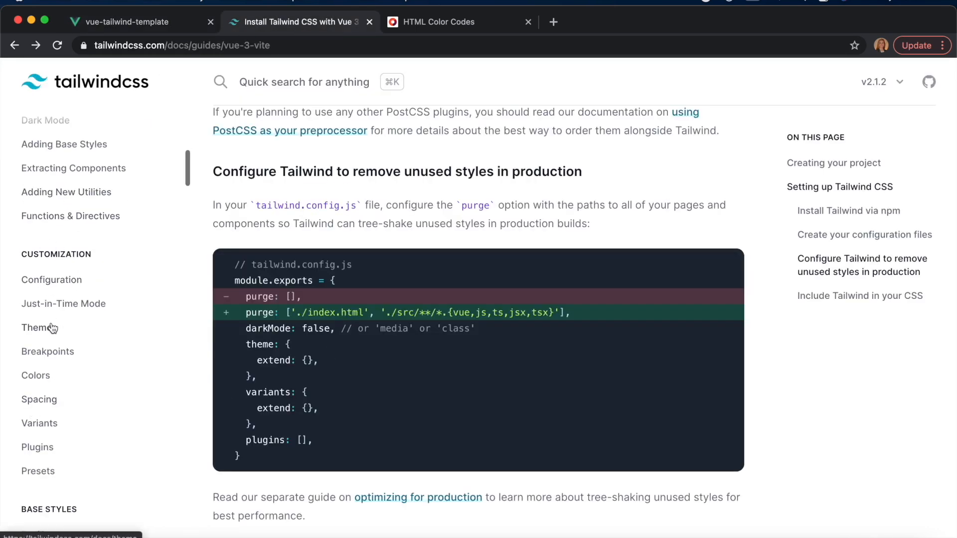
left_click(37, 328)
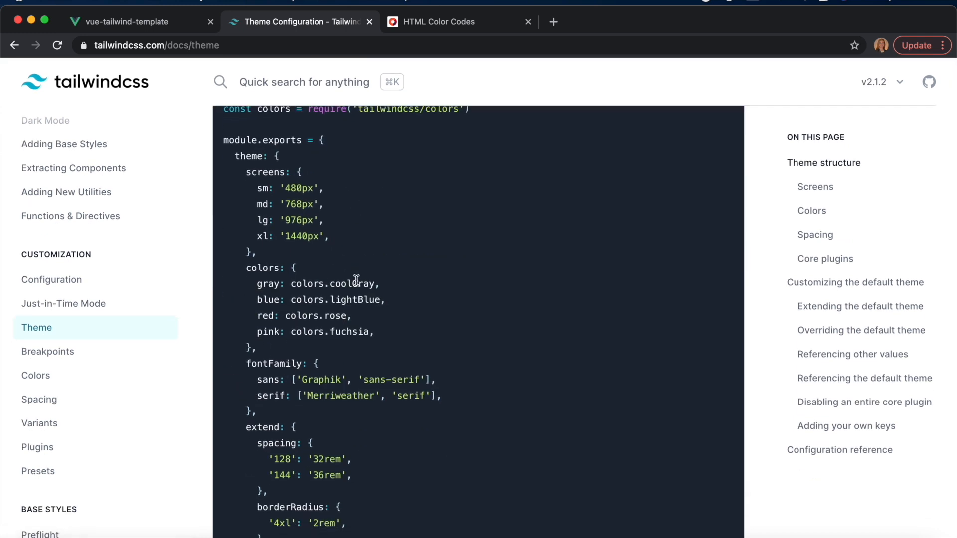
scroll("down", 3)
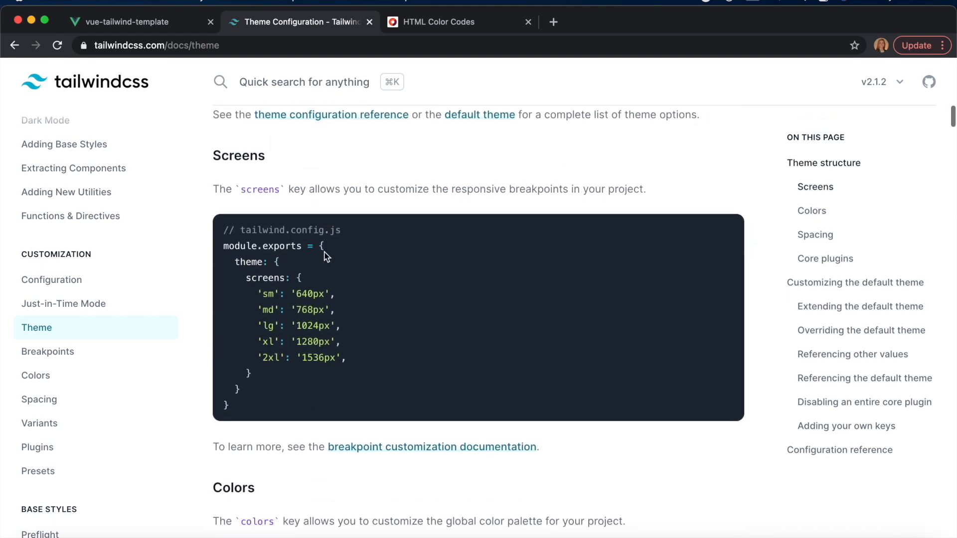
scroll("down", 3)
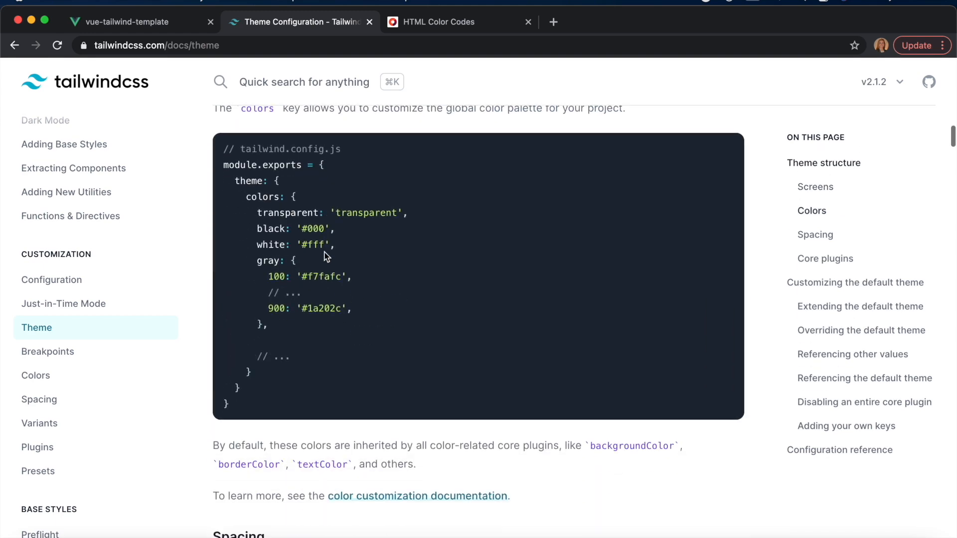
scroll("up", 3)
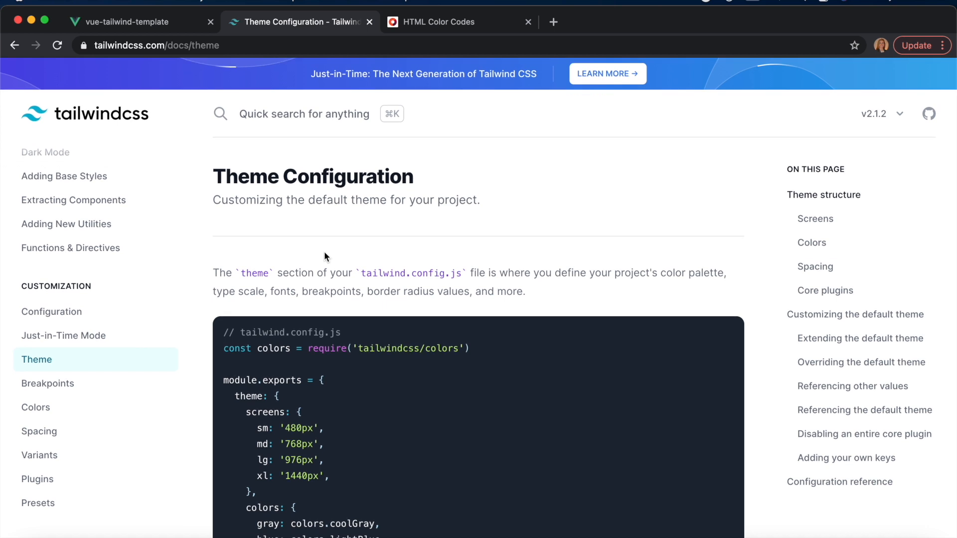
mouse_move(352, 223)
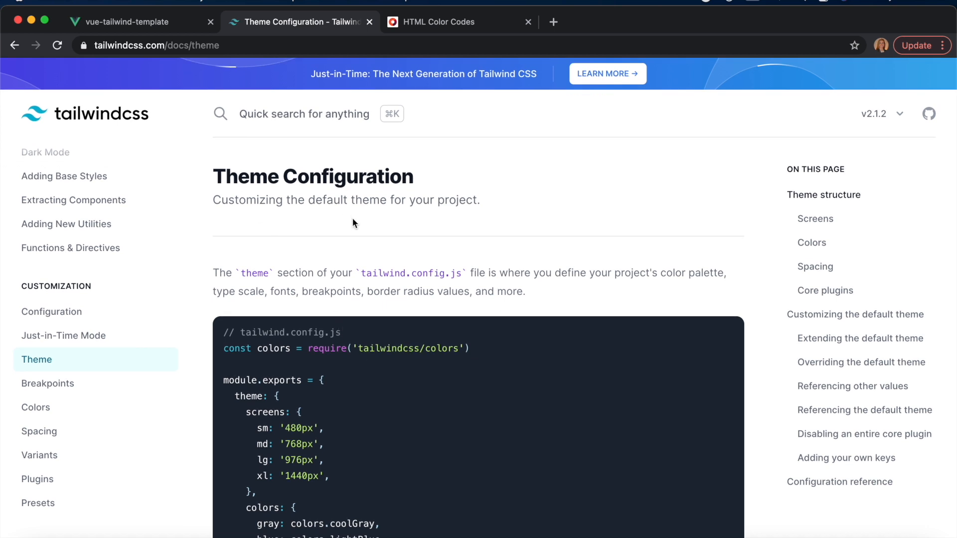
mouse_move(422, 318)
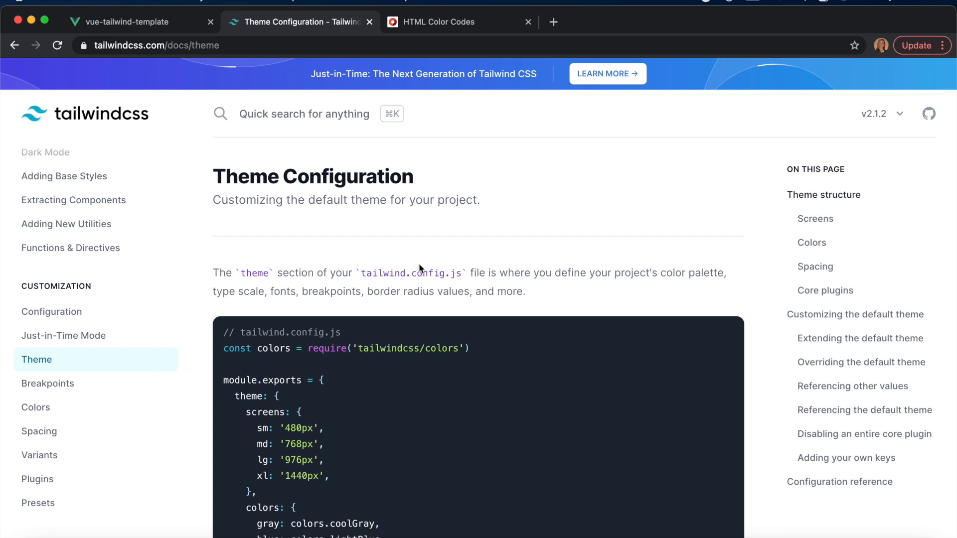
mouse_move(432, 213)
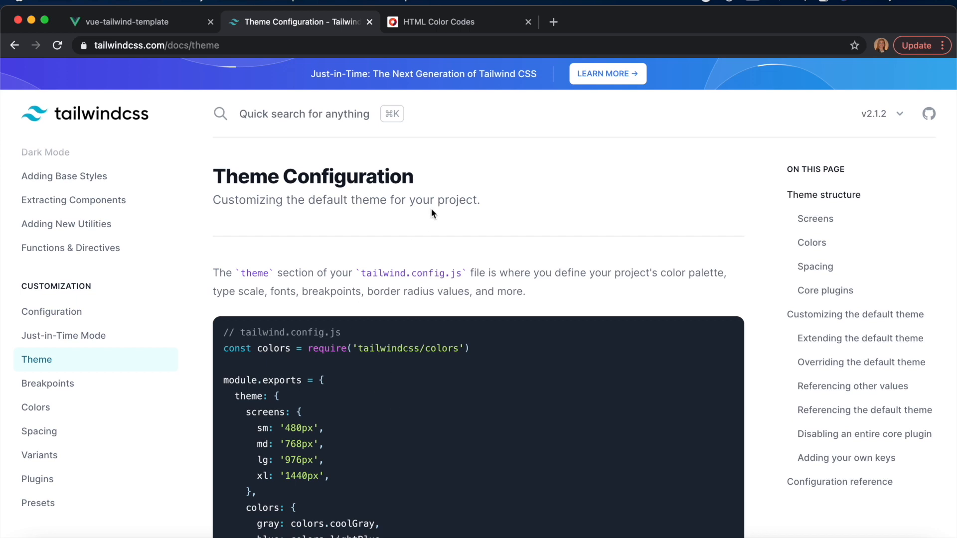
mouse_move(465, 276)
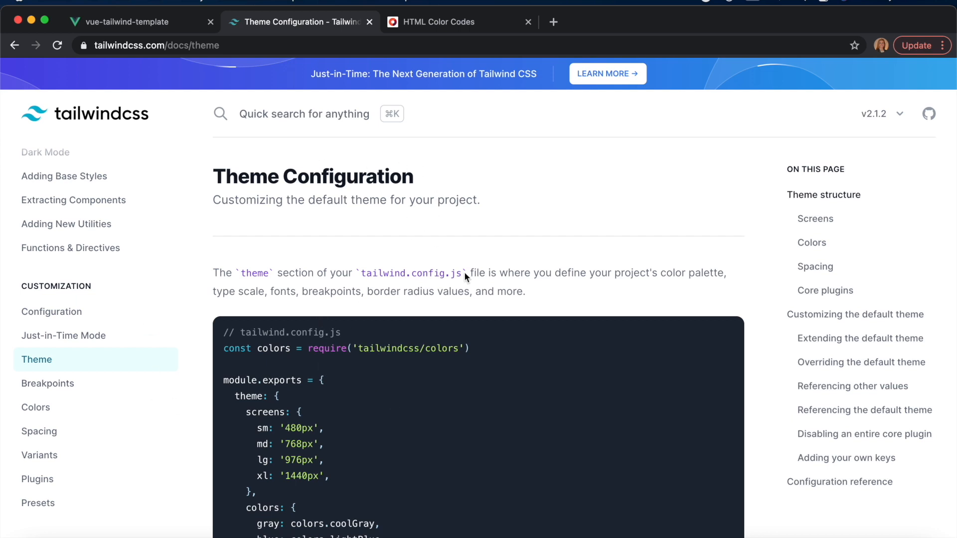
mouse_move(422, 236)
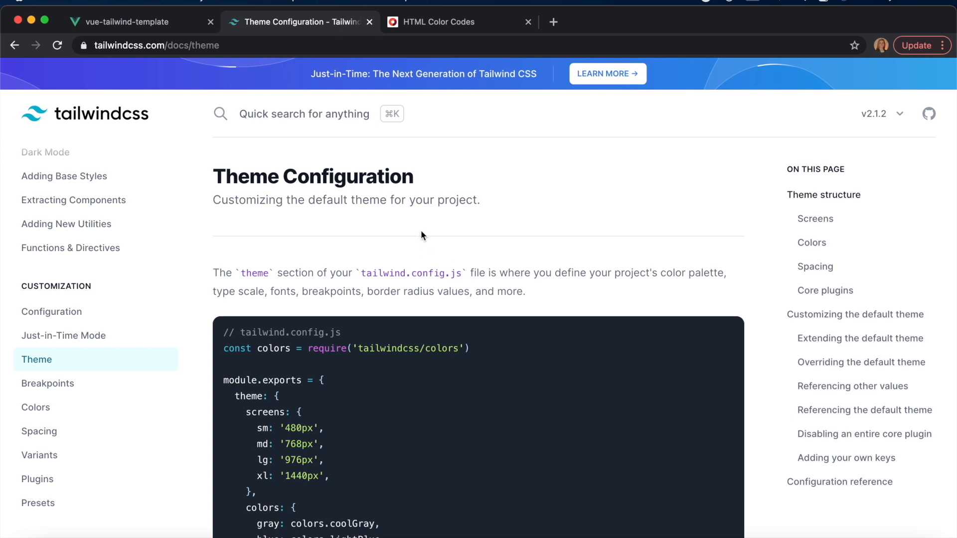
mouse_move(585, 131)
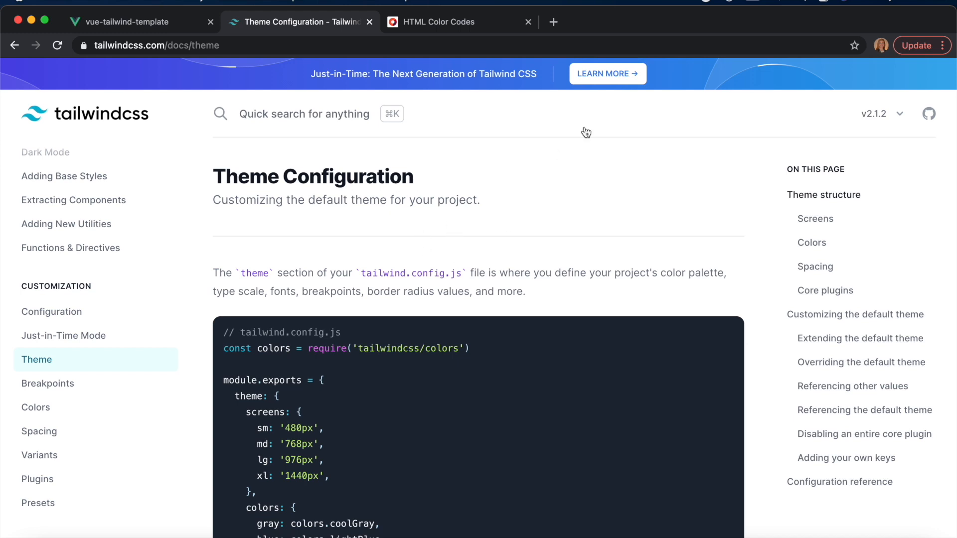